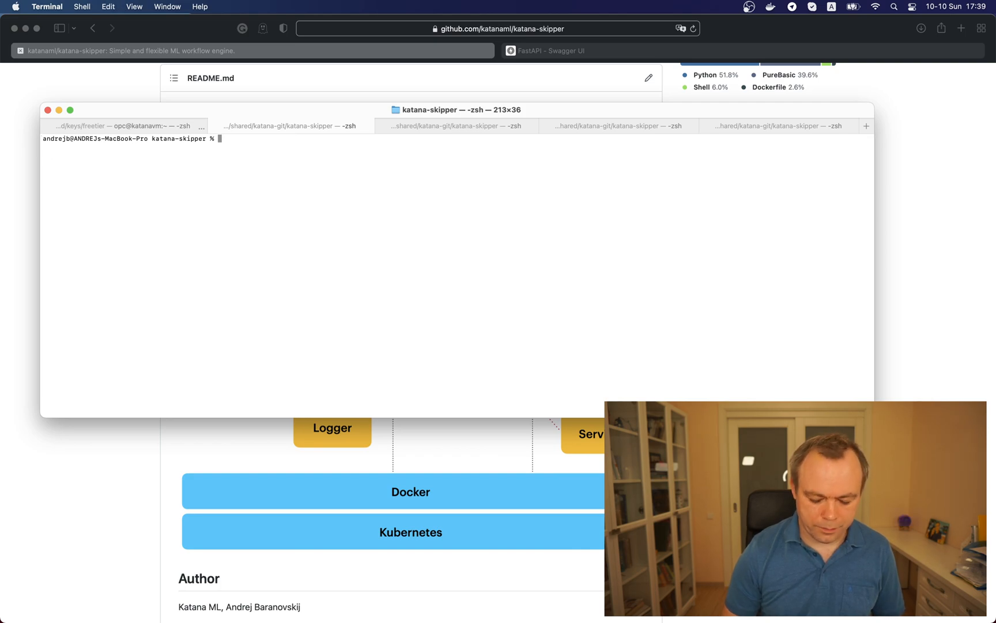
List the katana-skipper pods with 'kubectl get -n katana-skipper pods'.
text(kubectl get -n katana-skipper pods)
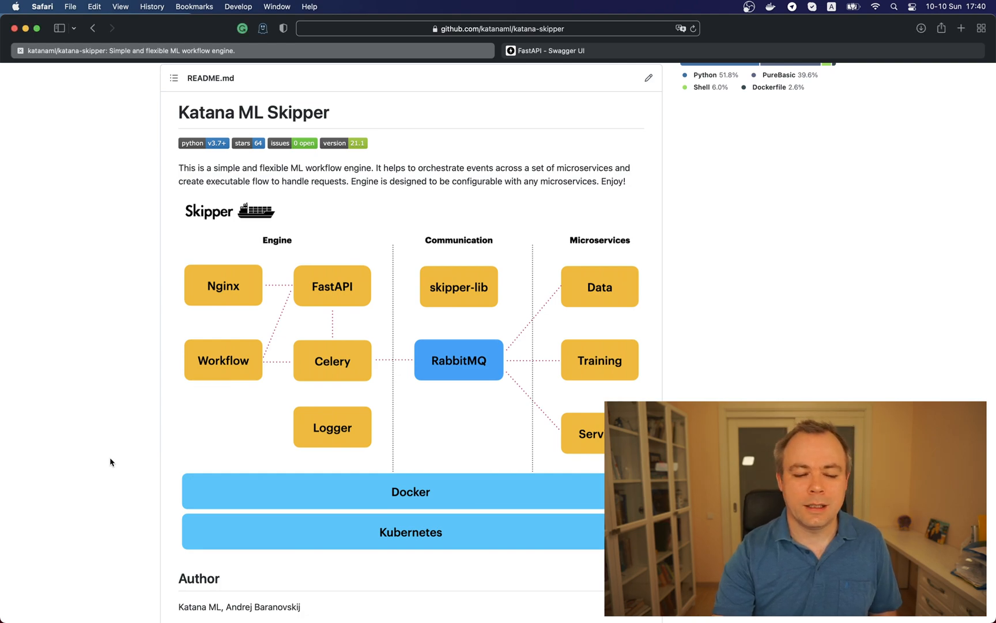
Go into the api folder and read down its README to the Kubernetes pod commands.
scroll(down, 3)
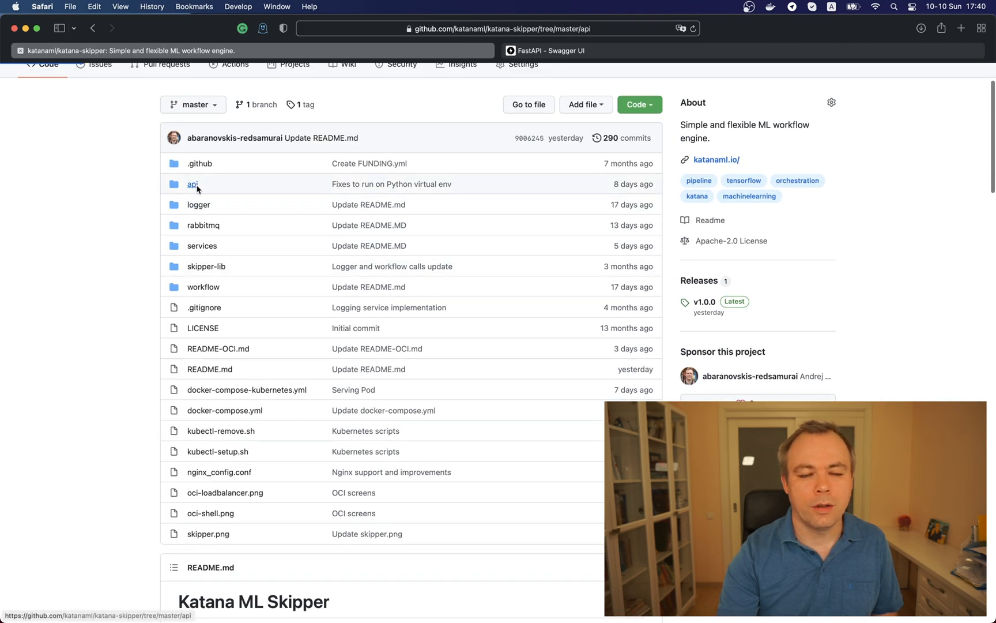
click(194, 185)
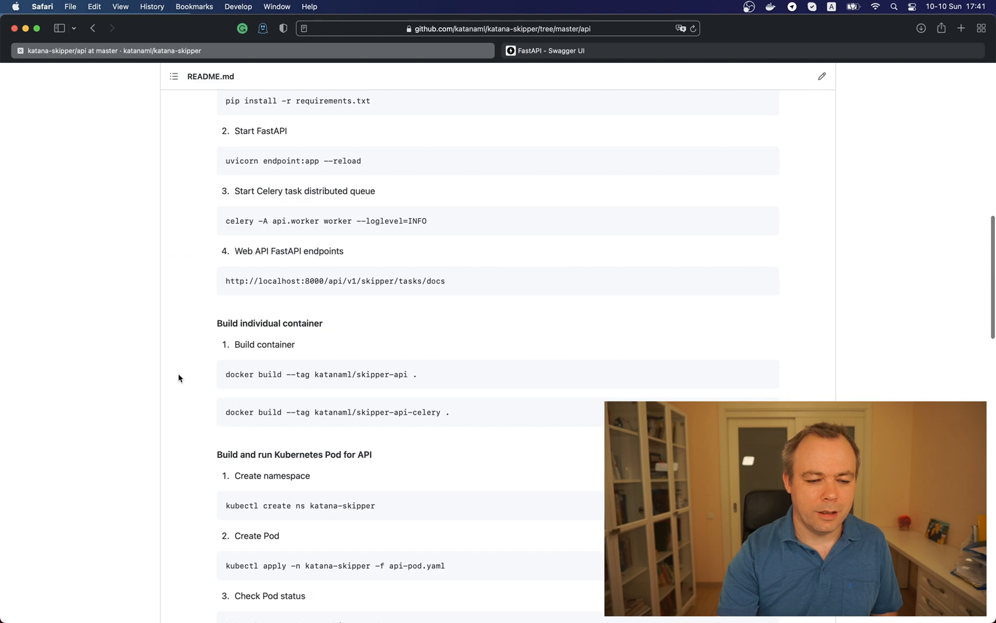
scroll(down, 3)
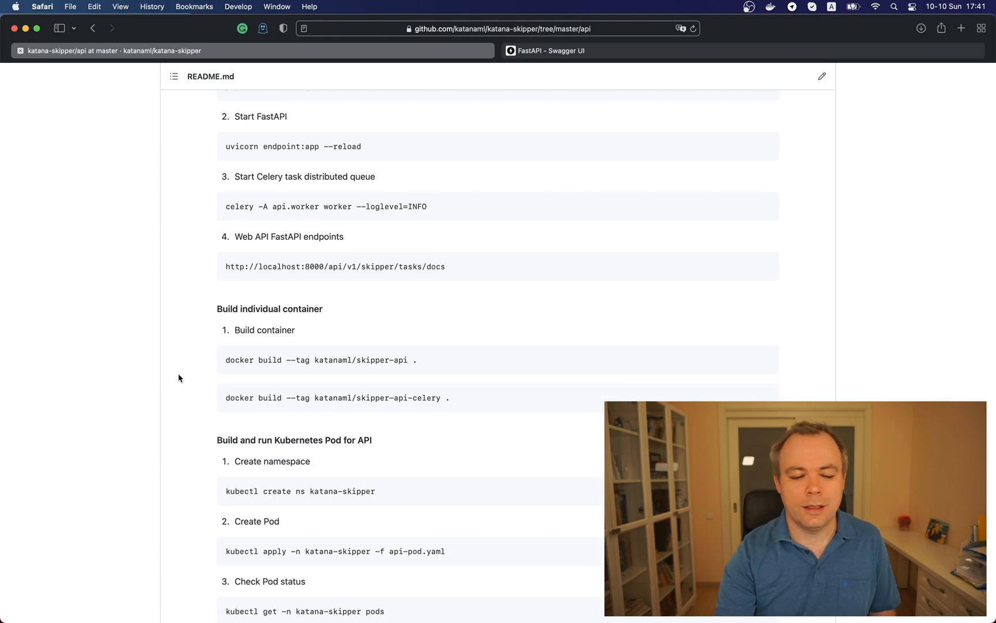
scroll(down, 3)
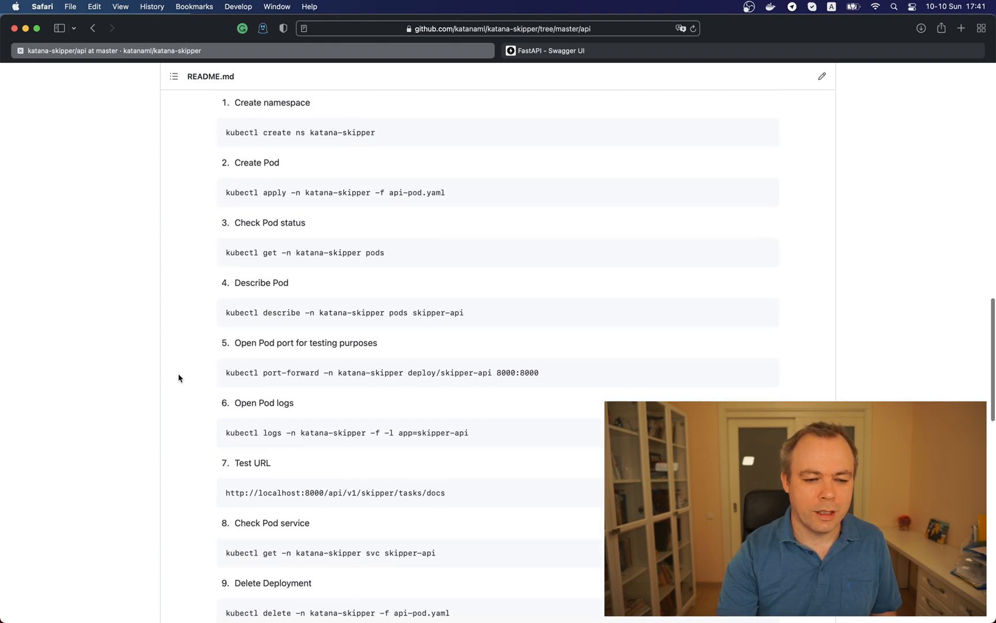
scroll(down, 3)
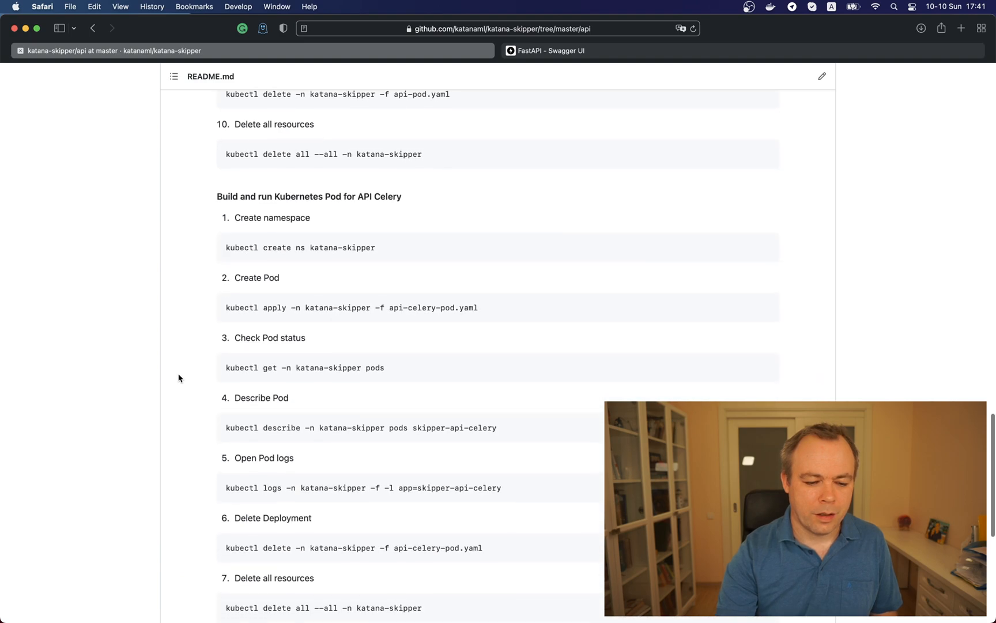
scroll(down, 3)
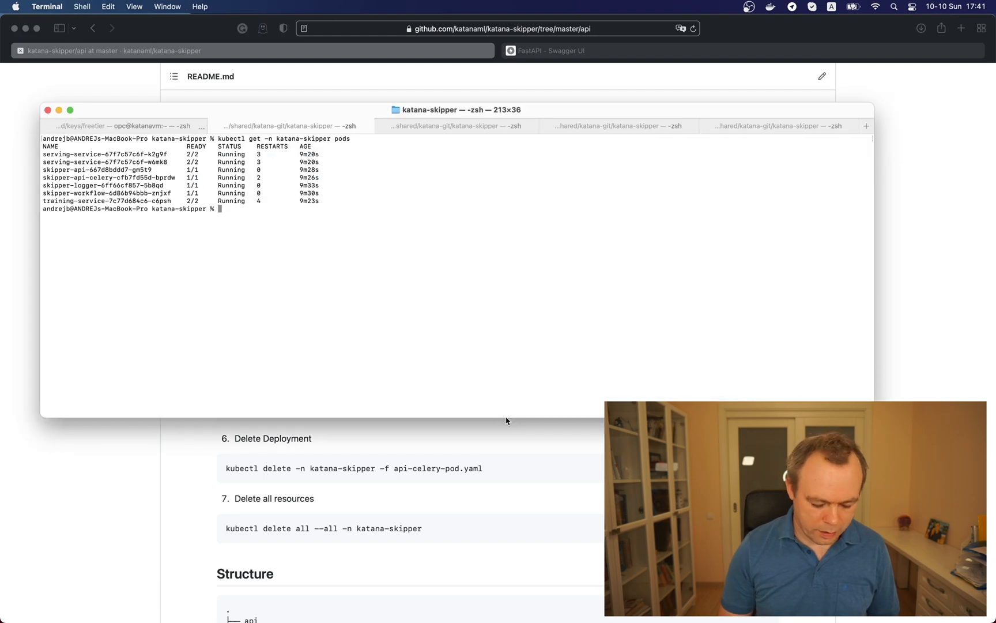
Follow the celery worker logs with 'kubectl logs -n katana-skipper -f -l app=skipper-api-celery'.
text(kubectl logs -n katana-skipper -f -l app=skipper-api-celery)
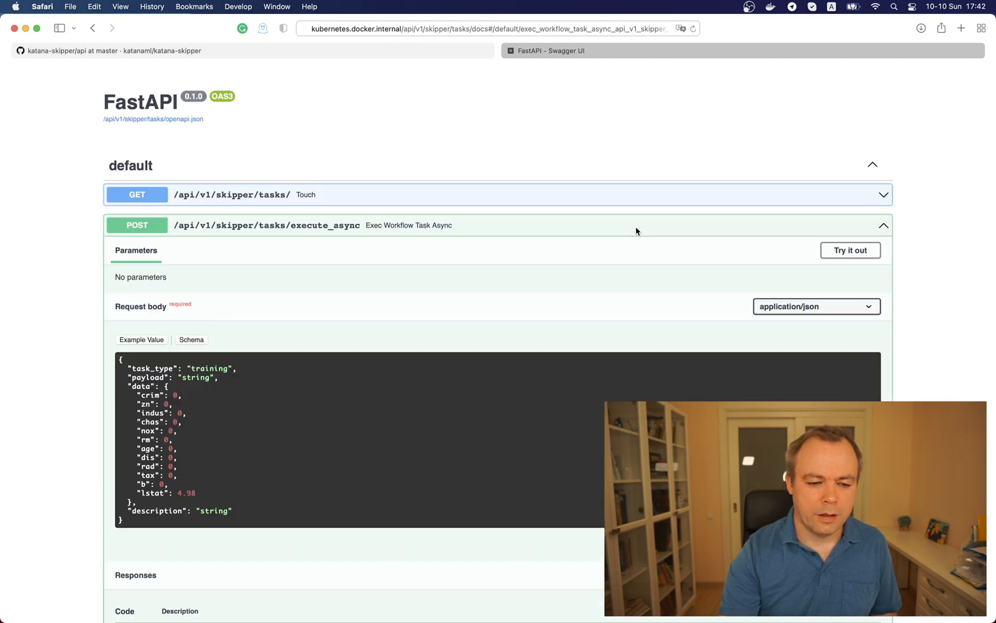
Make the execute_async body editable, set payload to 0.2 and remove the data block.
click(851, 251)
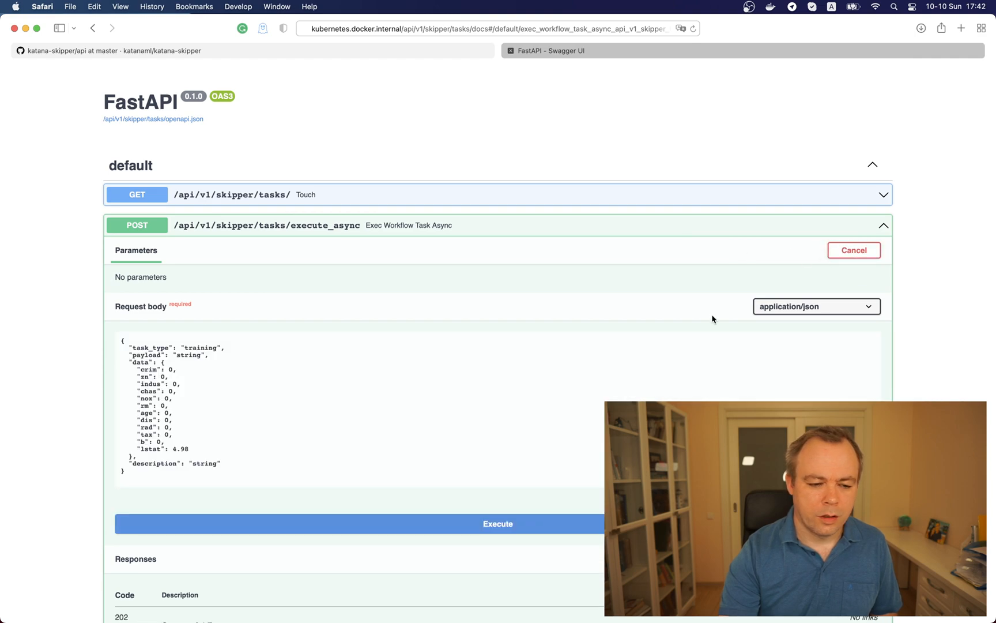
scroll(down, 3)
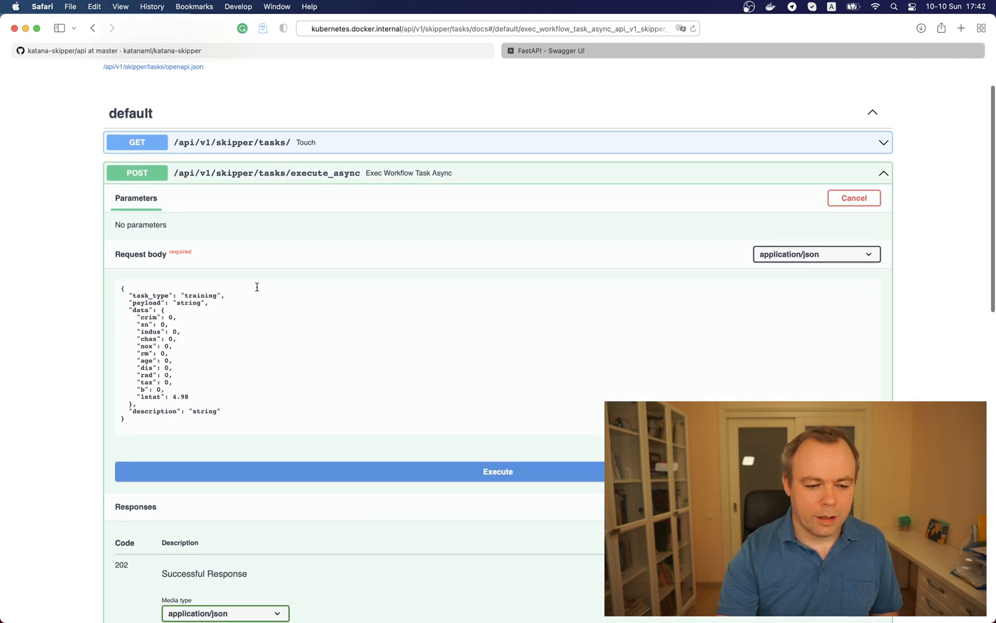
double_click(190, 304)
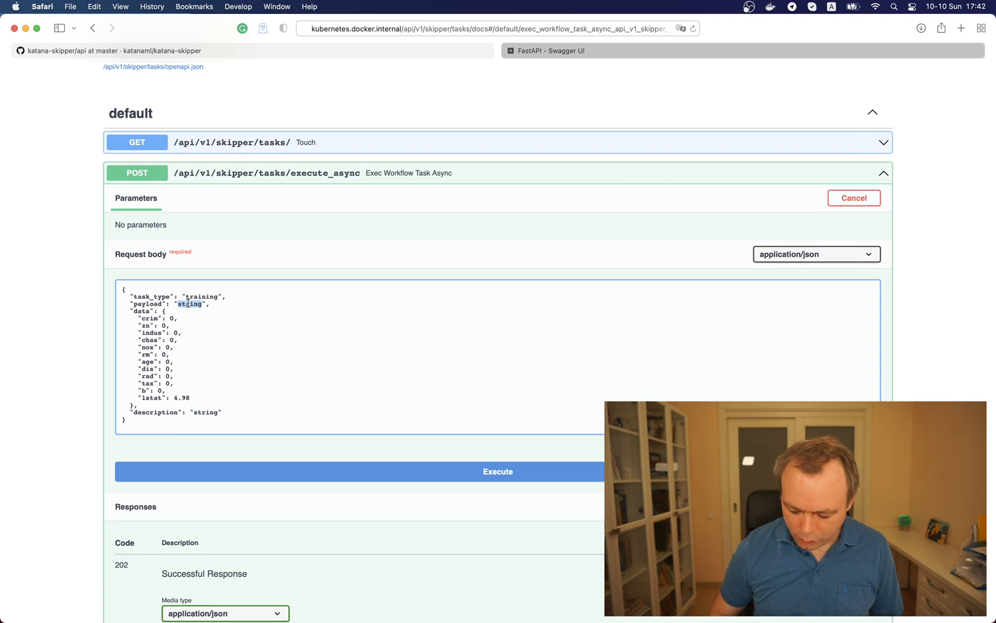
text(0.2)
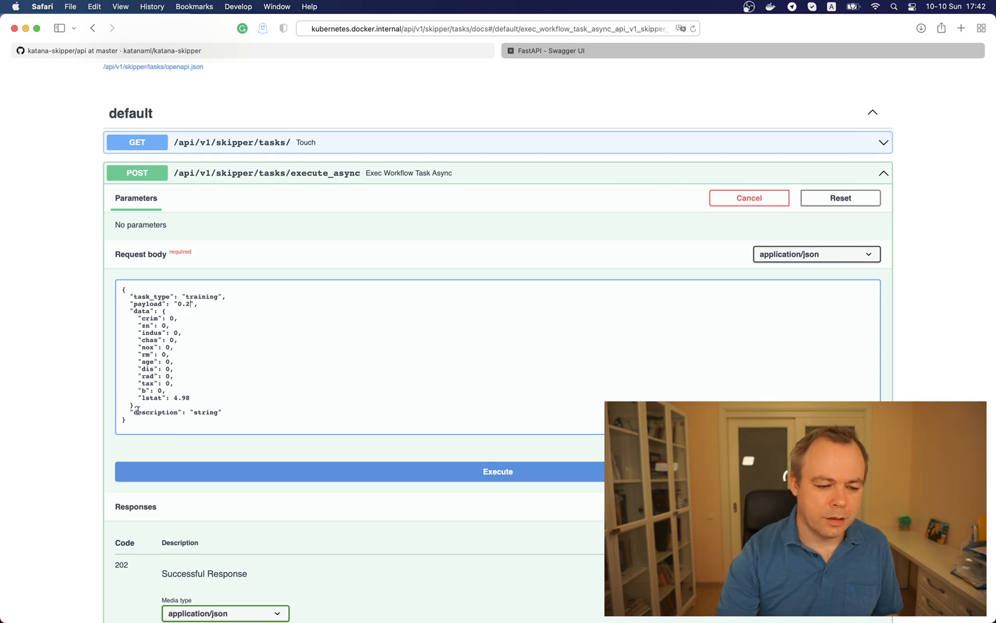
drag(132, 311, 136, 404)
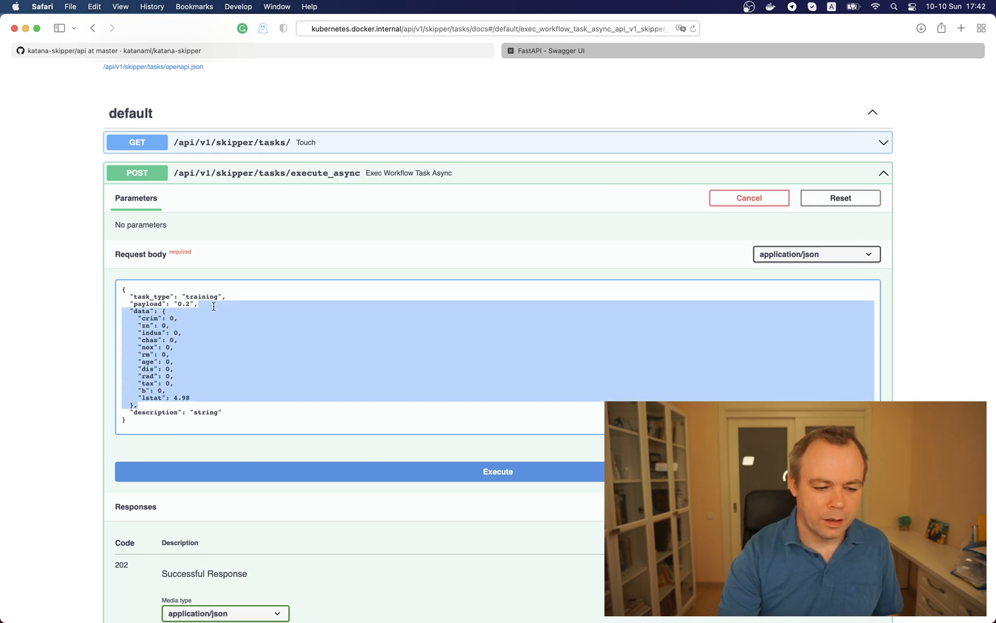
key(Delete)
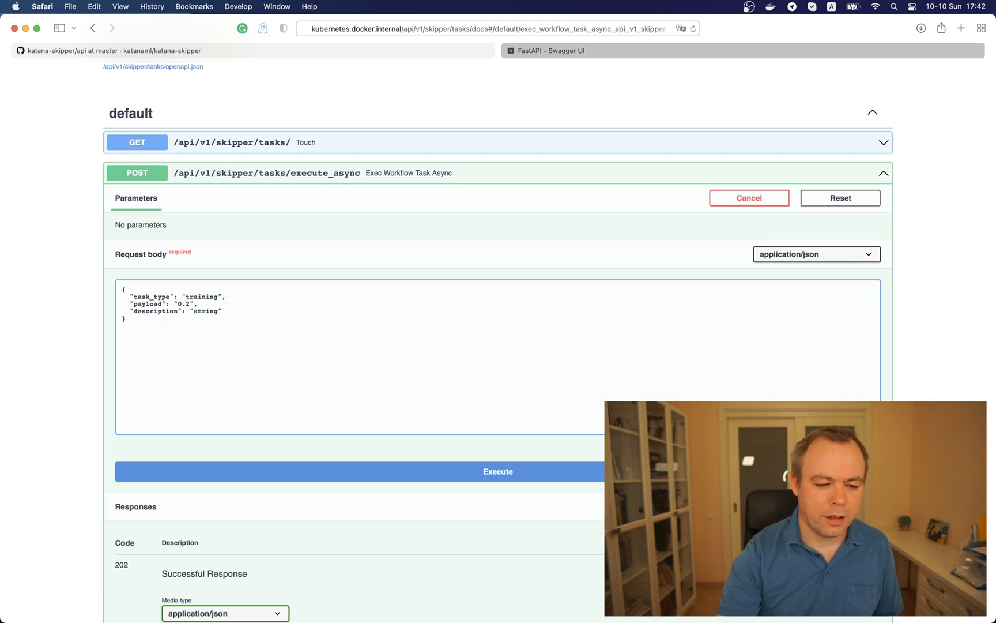
Set the request description to 'sample training'.
text(s)
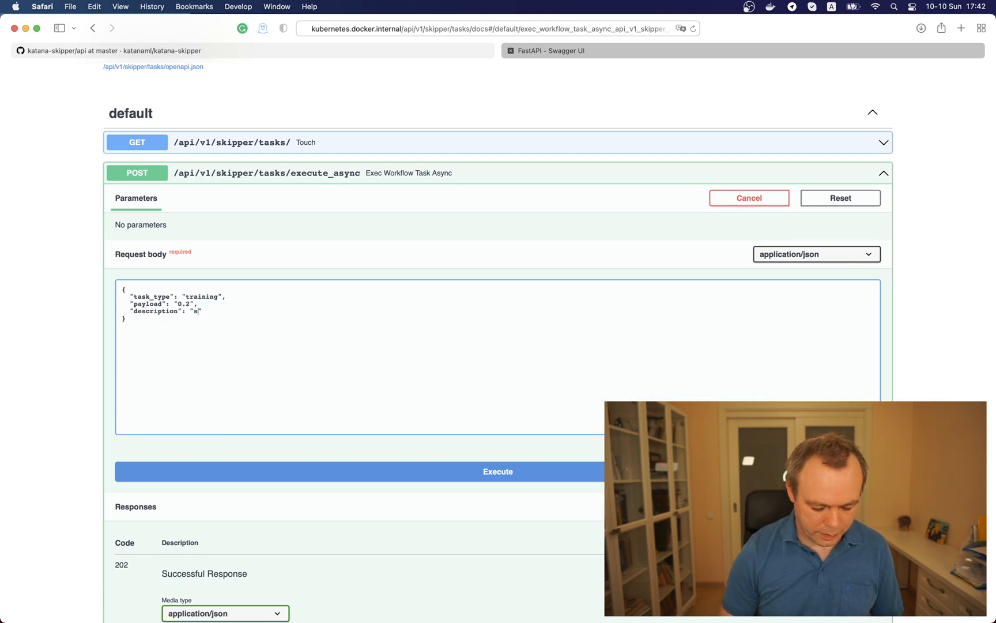
text(ample)
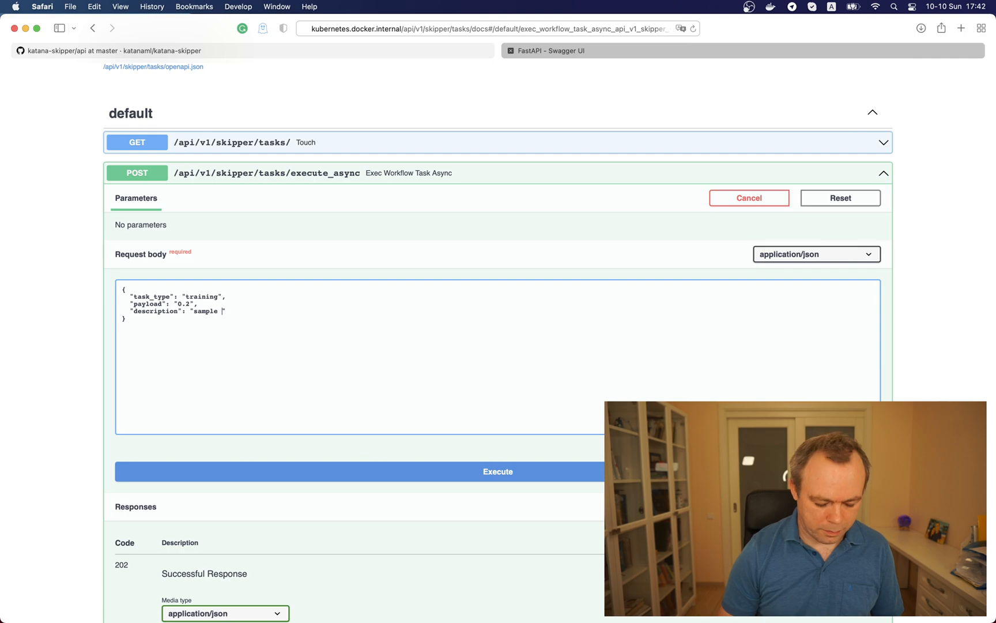
text(training)
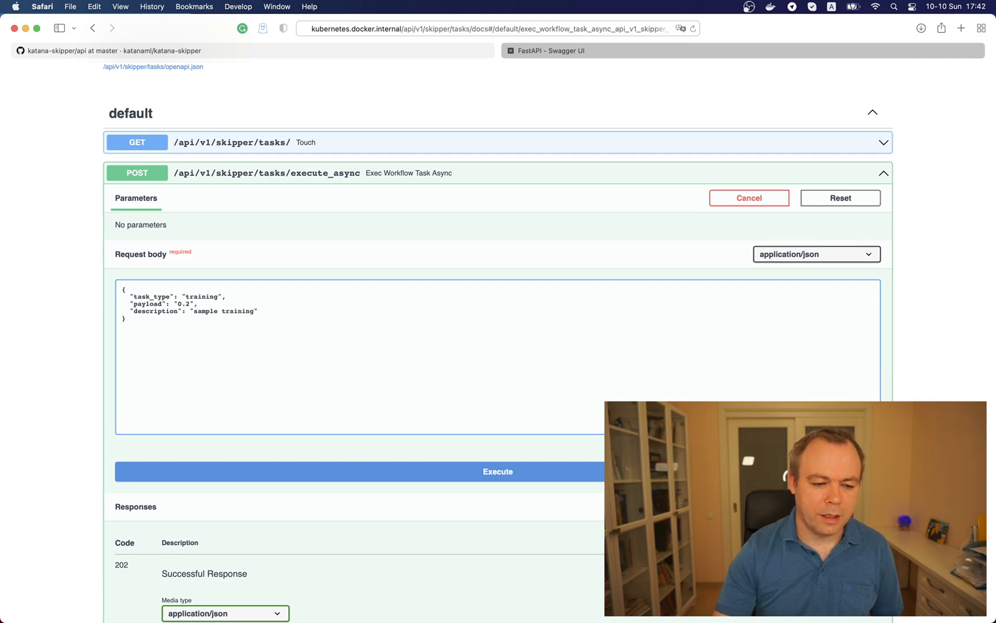
mouse_move(420, 488)
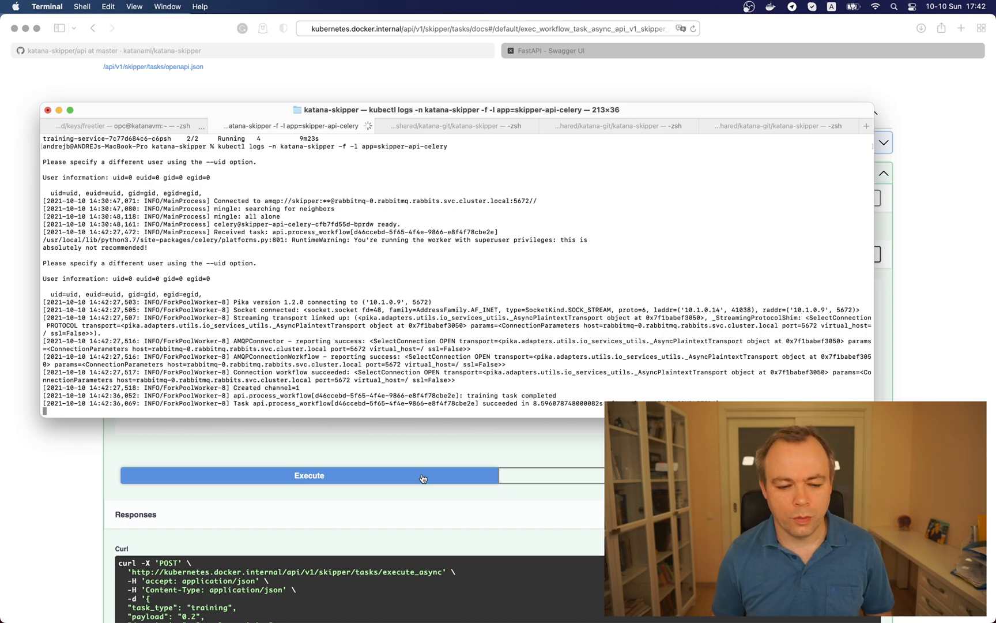
Stop following the celery worker logs with Ctrl+C after the training task completed.
key(ctrl+c)
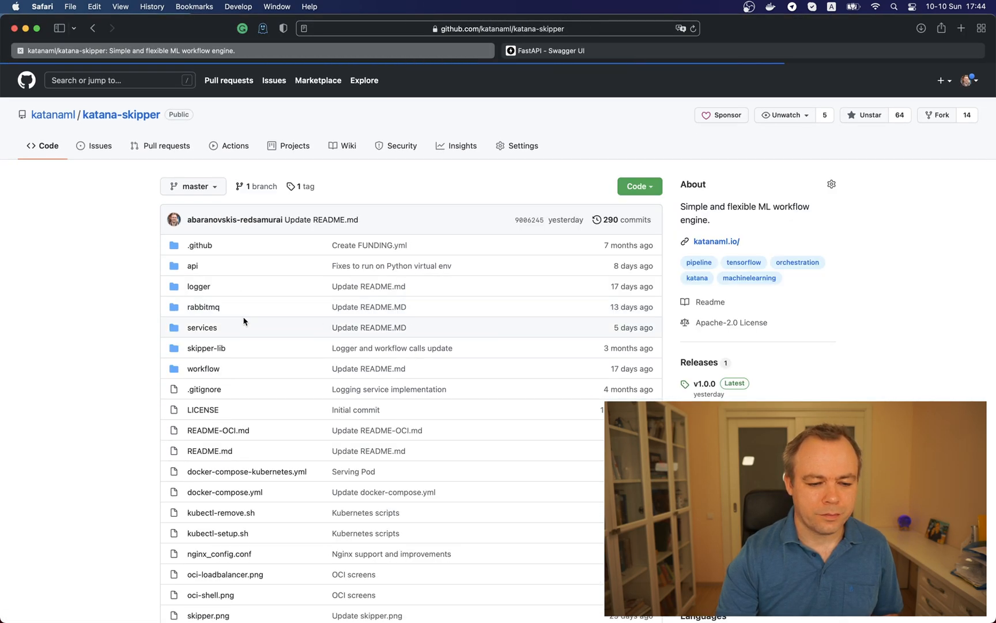
Navigate services > servingservice and select the README's kubectl logs <POD_NAME> command.
click(202, 328)
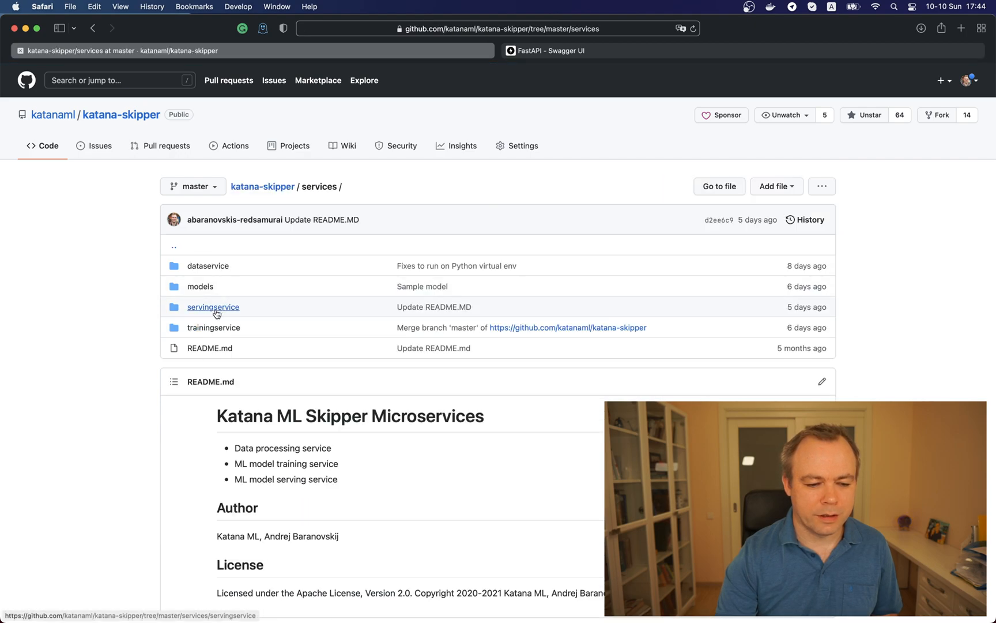
click(213, 306)
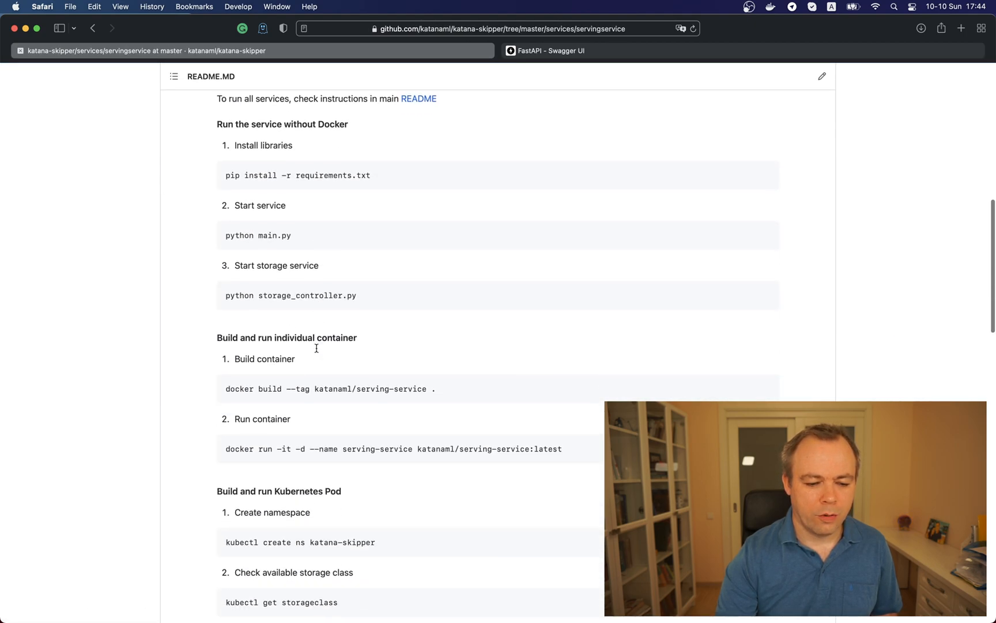
scroll(down, 3)
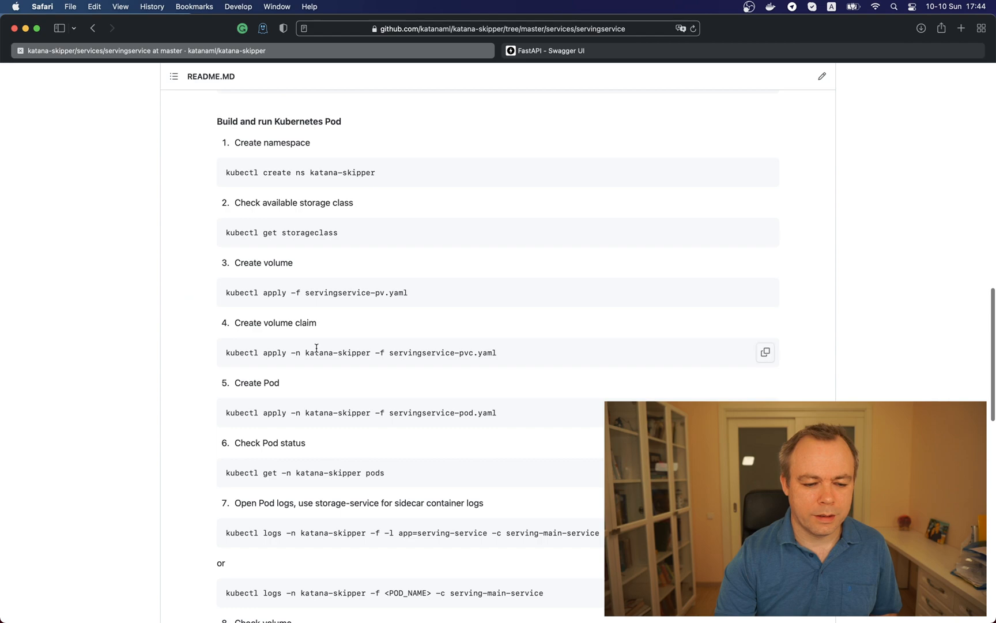
scroll(down, 3)
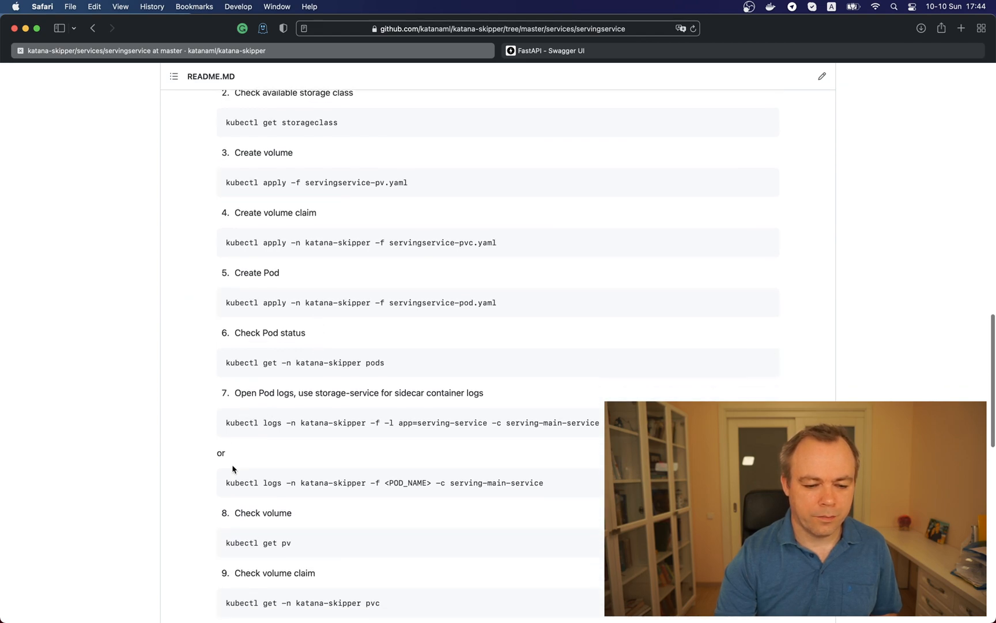
drag(225, 482, 356, 482)
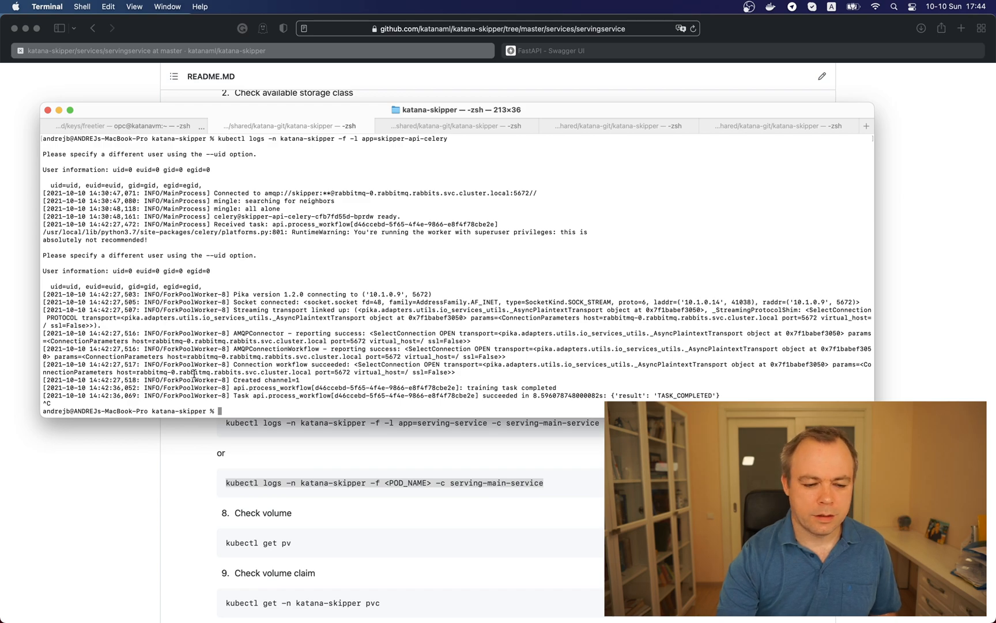
List the katana-skipper pods and copy the first serving-service pod name.
text(kubectl get -n katana-skipper pods)
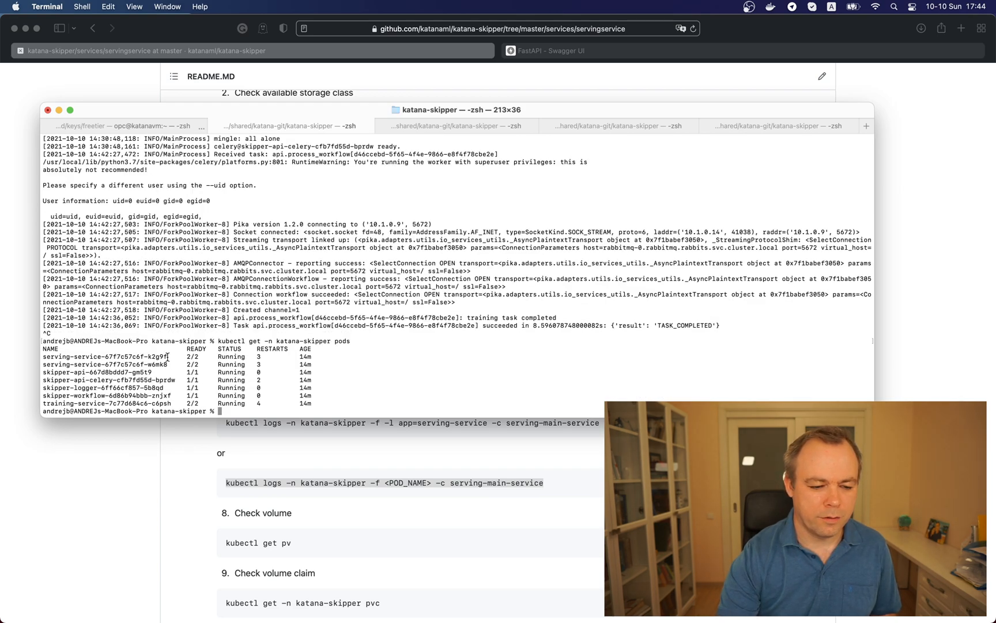
double_click(102, 356)
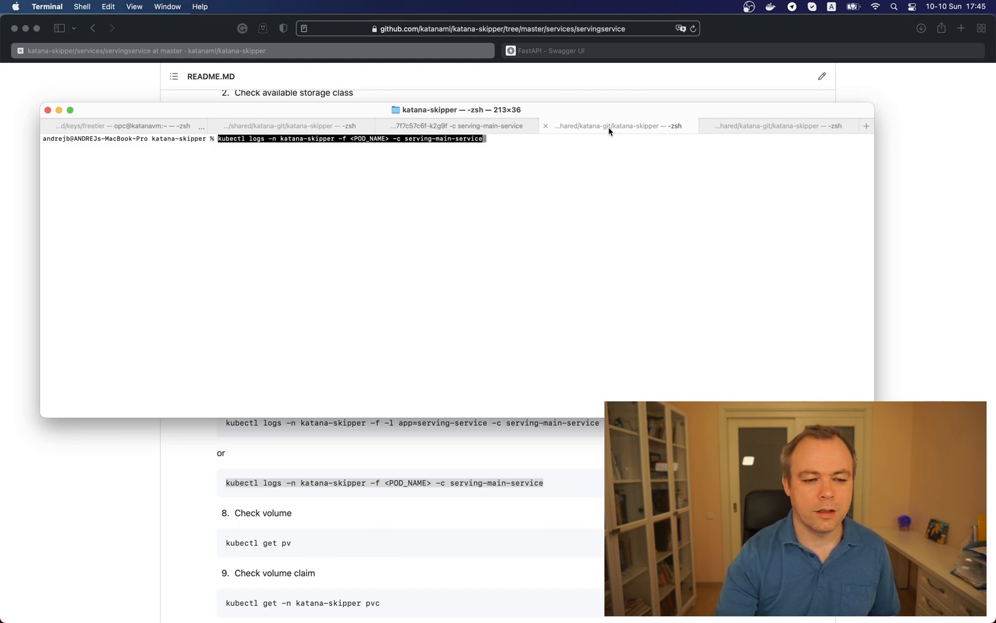
Replace the <POD_NAME> placeholder with the second serving pod name, then go back to Safari.
click(454, 126)
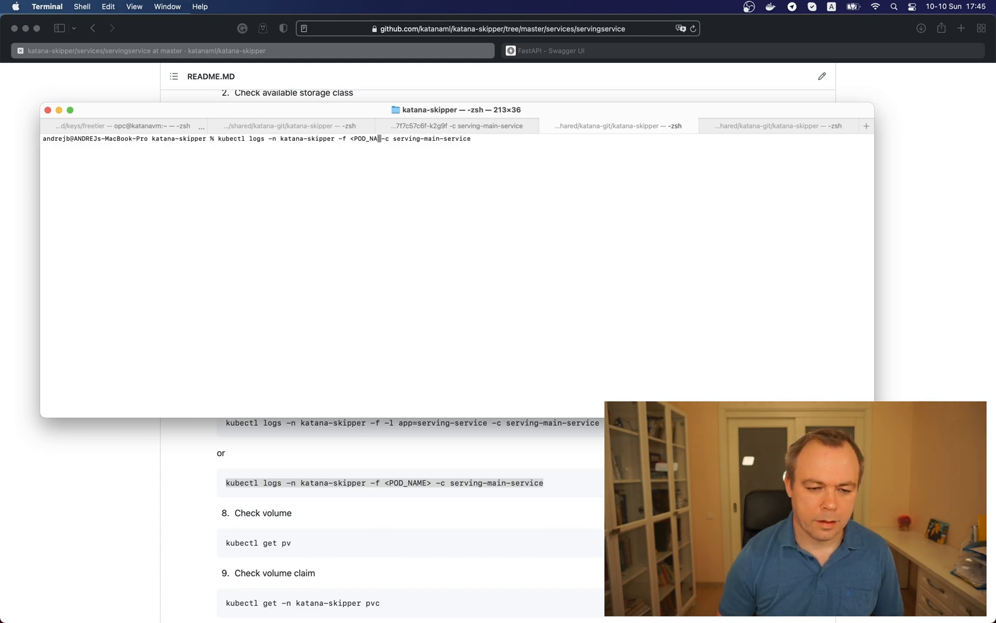
key(Backspace)
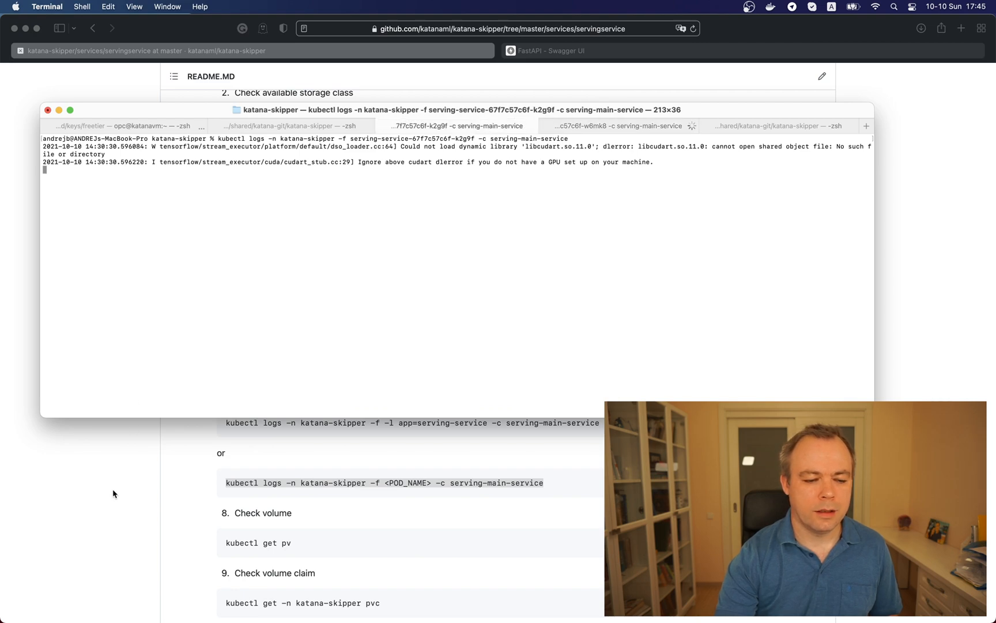
click(556, 51)
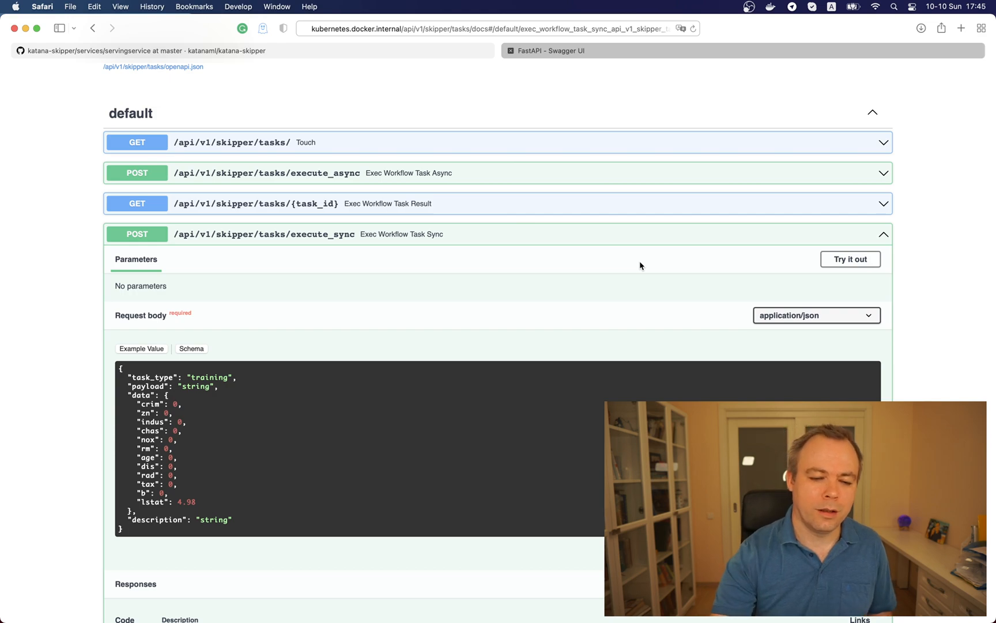
mouse_move(632, 255)
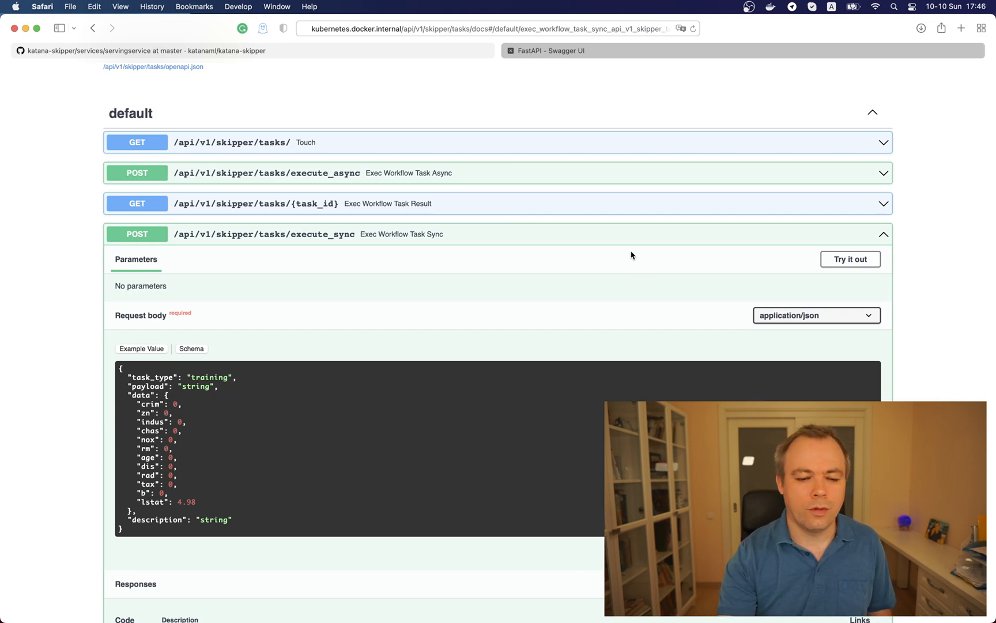
mouse_move(772, 291)
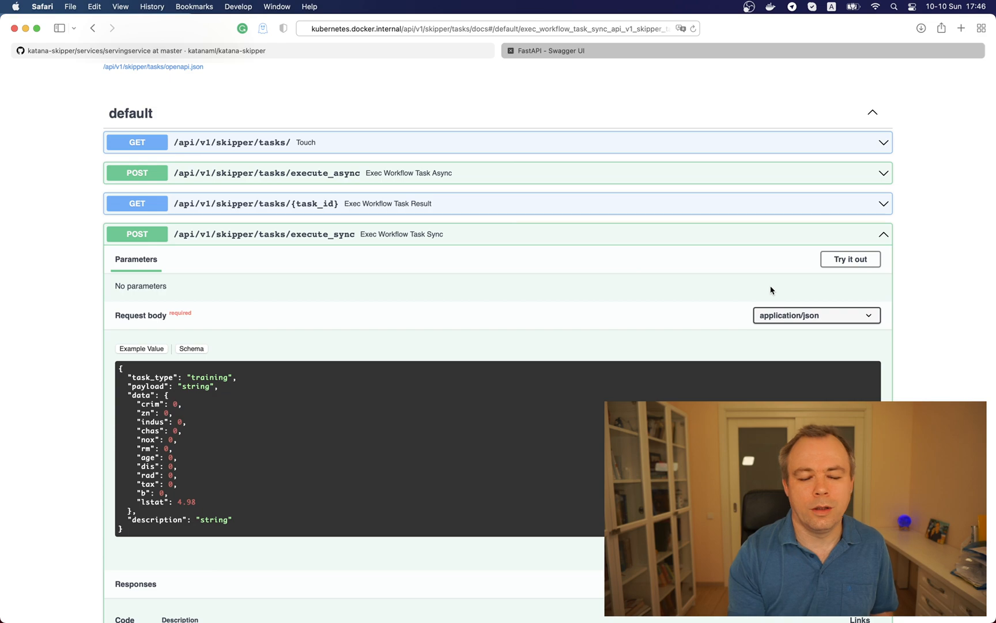
mouse_move(844, 297)
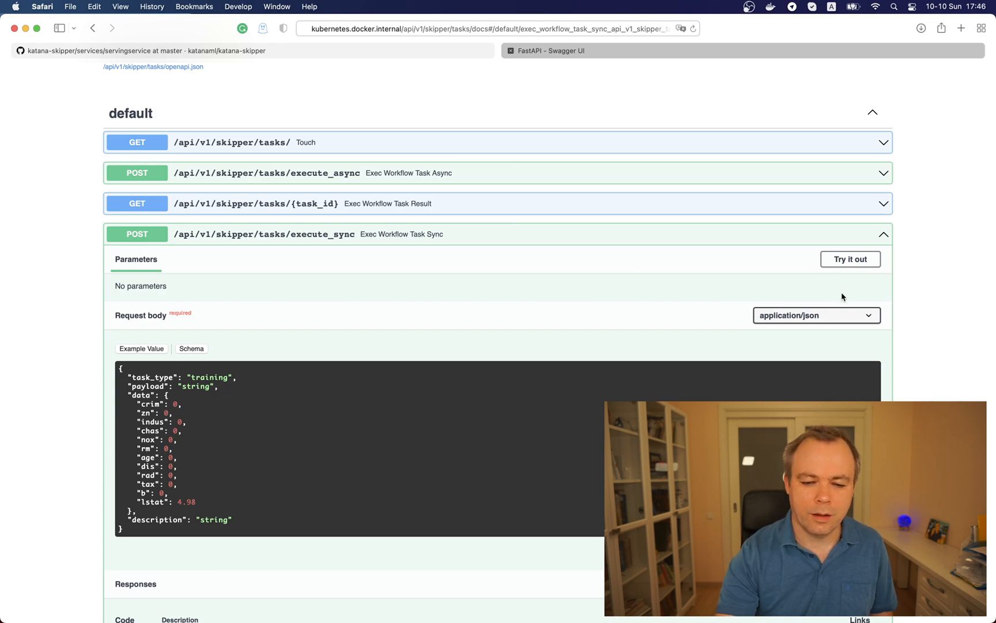
Edit the execute_sync body to task_type serving, payload '-' and description 'sample prediction'.
click(852, 259)
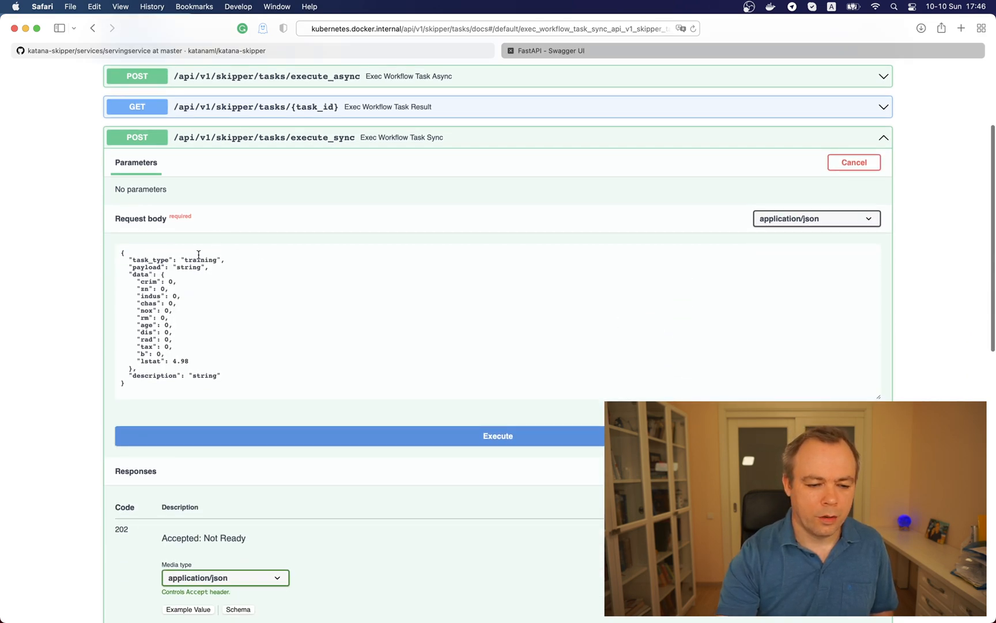
text(serv)
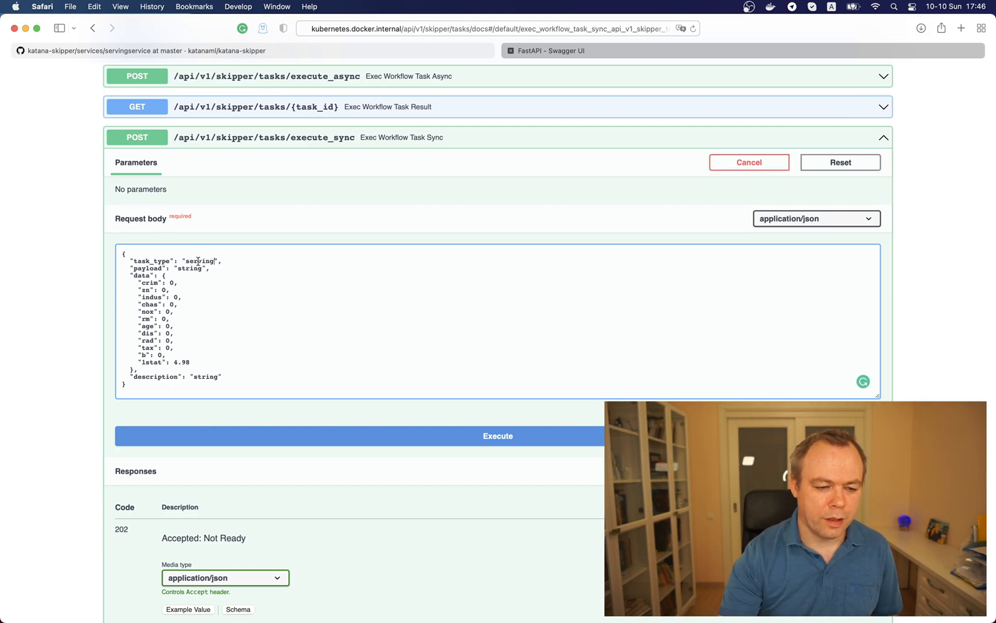
double_click(189, 269)
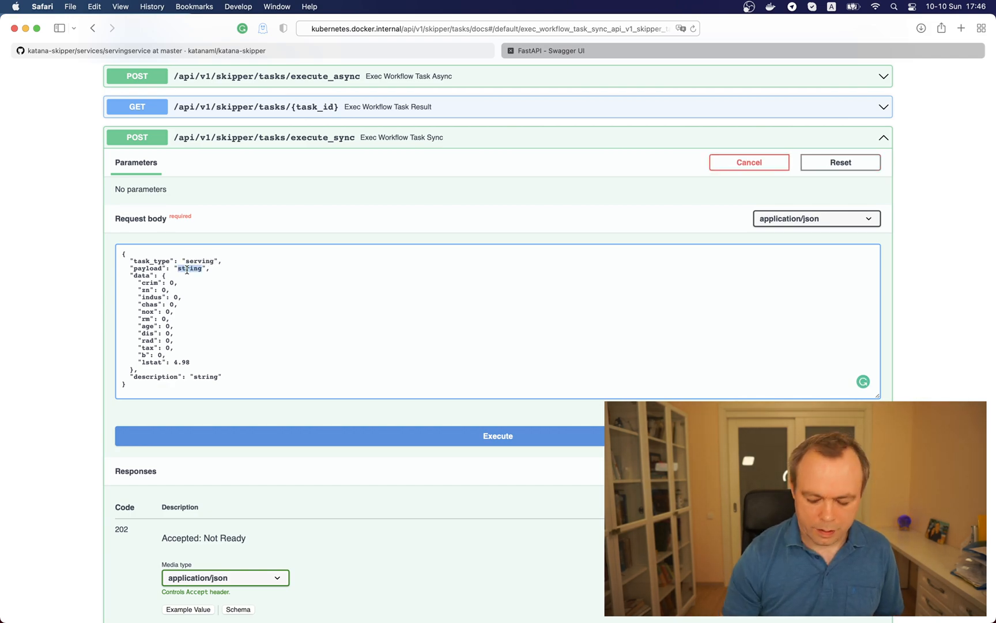
text(-)
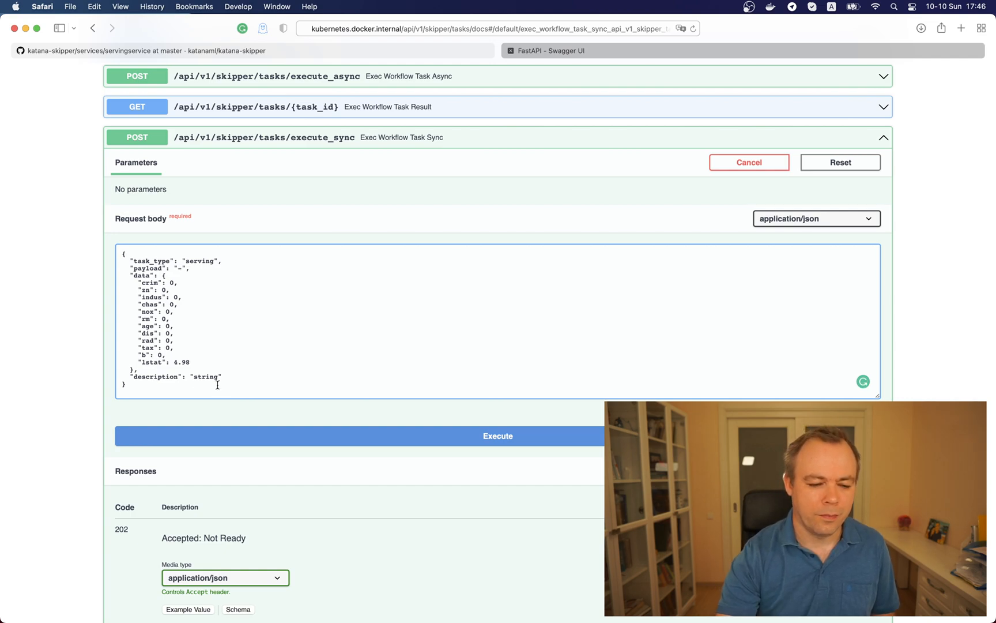
double_click(205, 376)
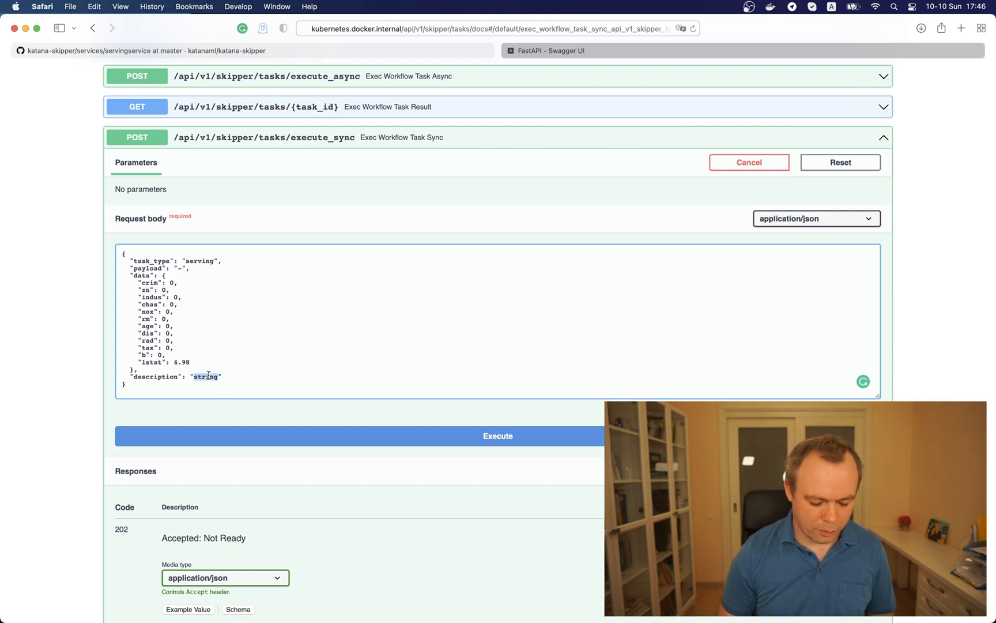
text(sample)
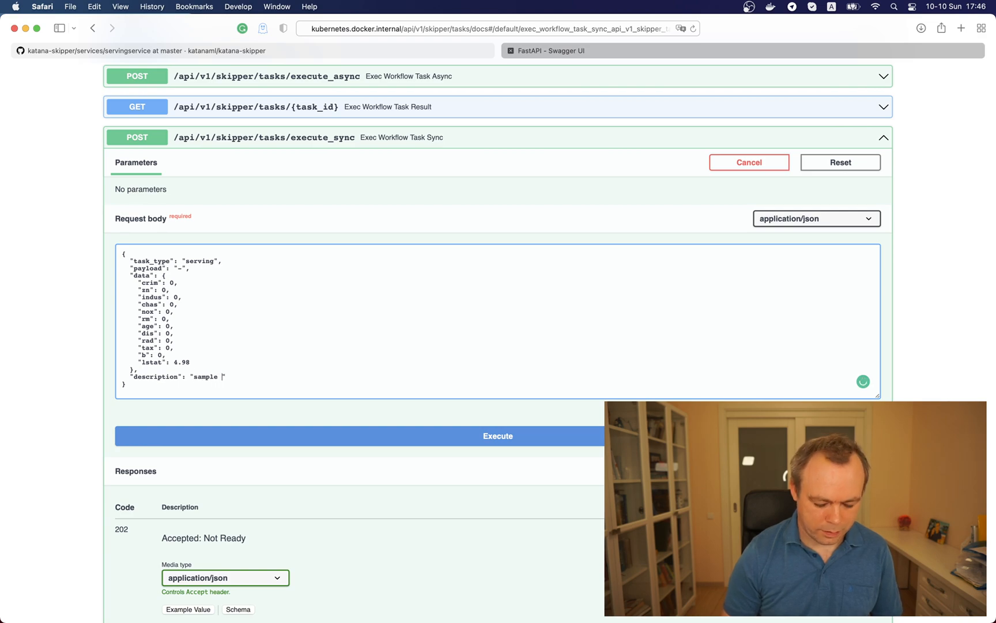
text(predicti)
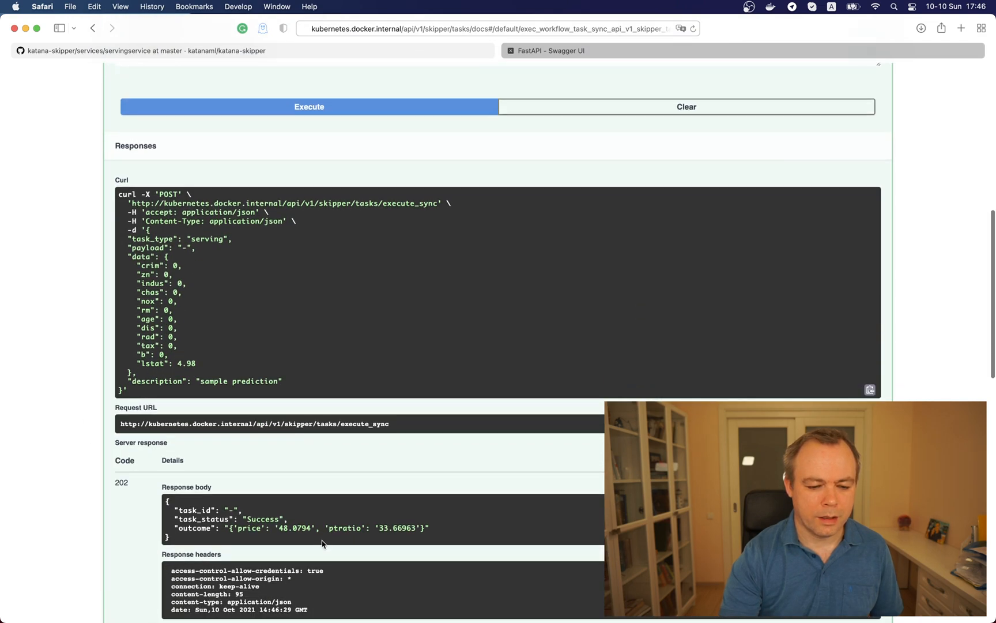
mouse_move(312, 527)
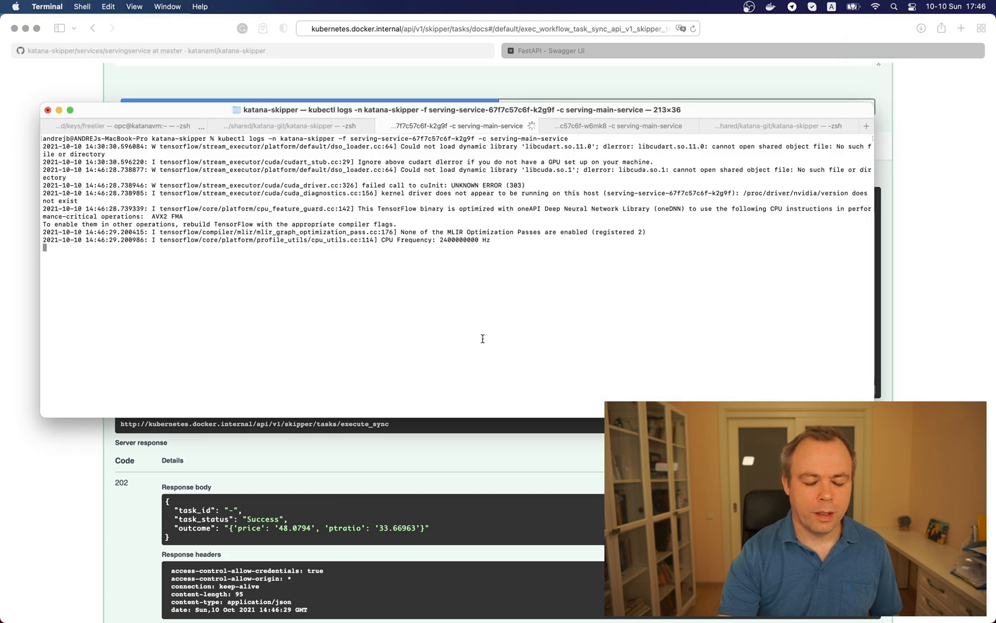
mouse_move(374, 192)
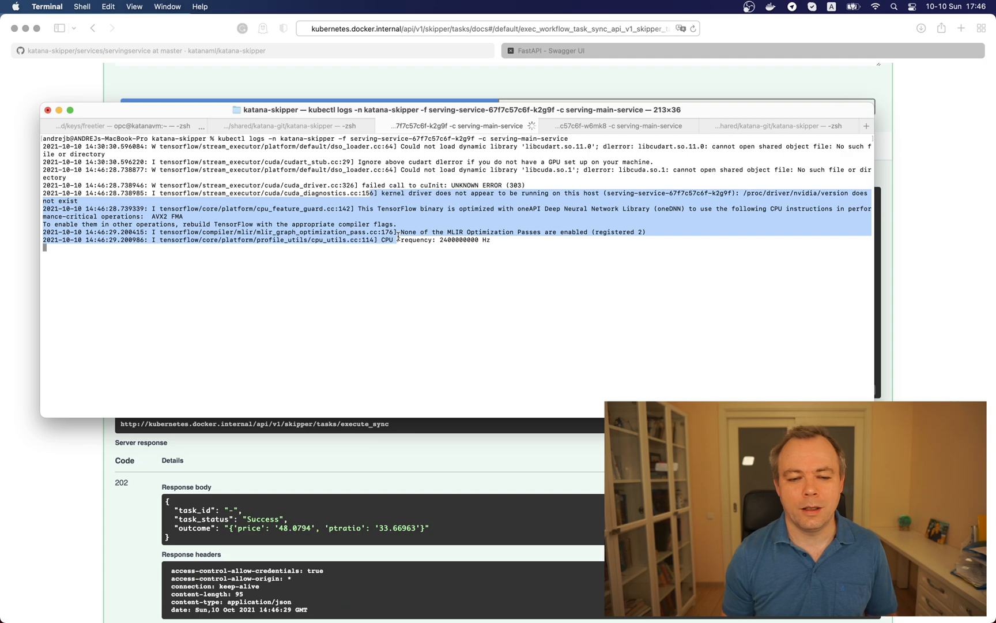
click(616, 126)
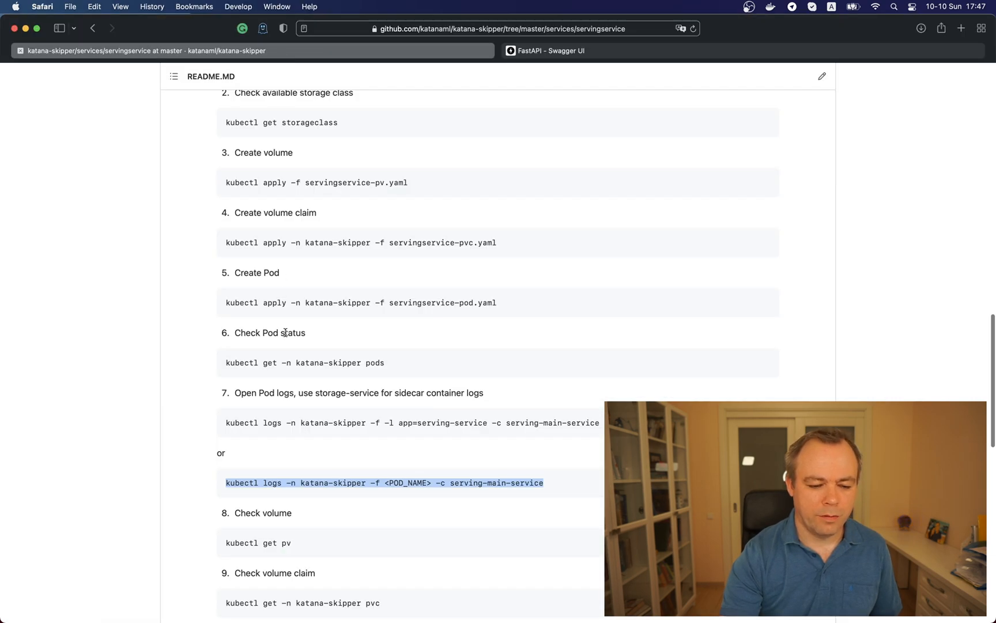
Scroll the servingservice README down to step 11 Scale Pod with the --replicas=3 command.
scroll(down, 3)
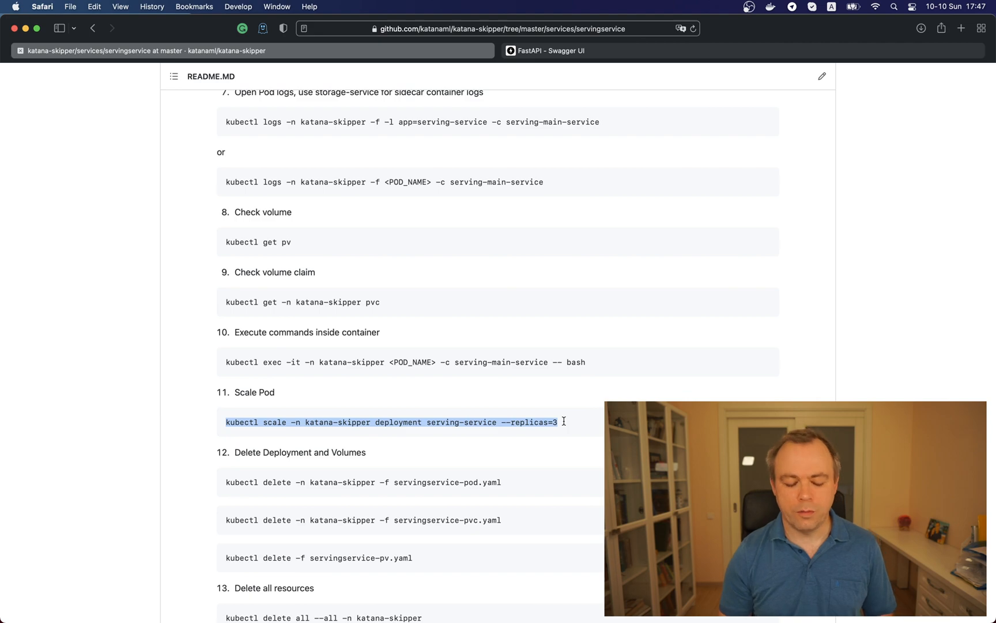
mouse_move(565, 426)
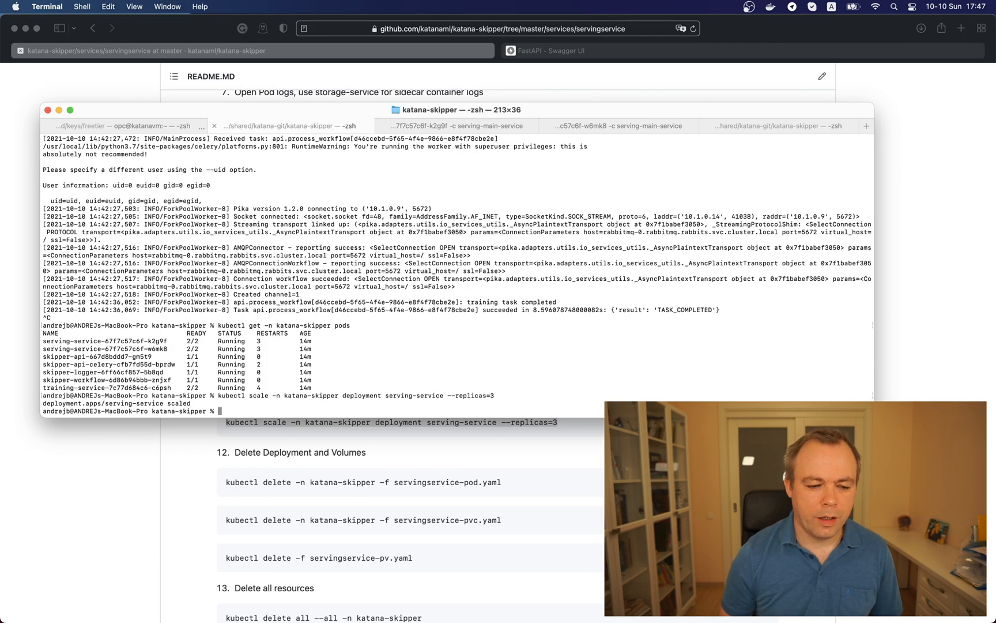
List the katana-skipper pods to confirm a third serving-service pod is running.
text(kubectl get -n katana-skipper pods)
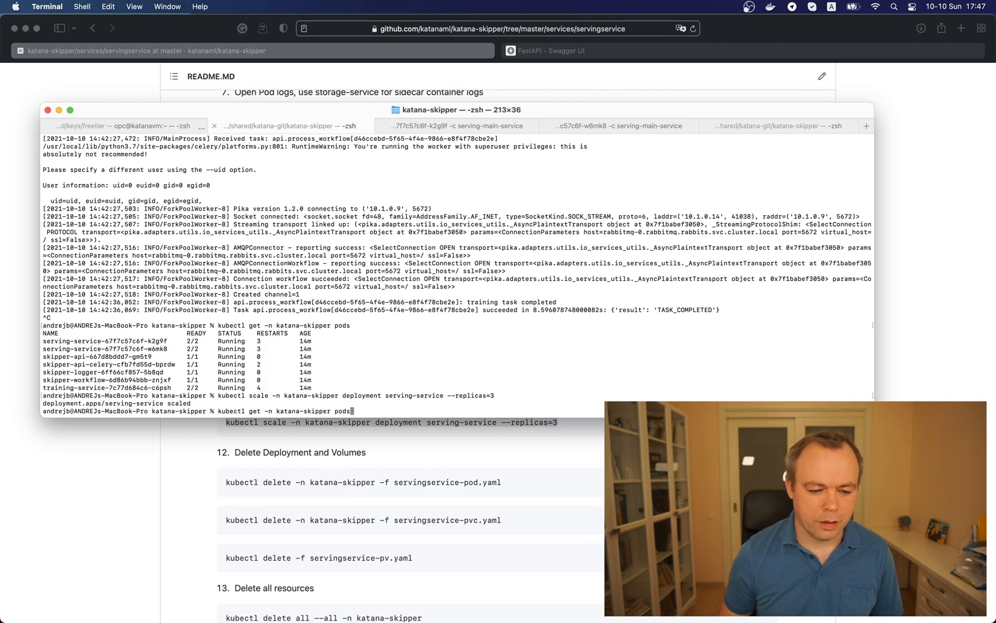
key(Return)
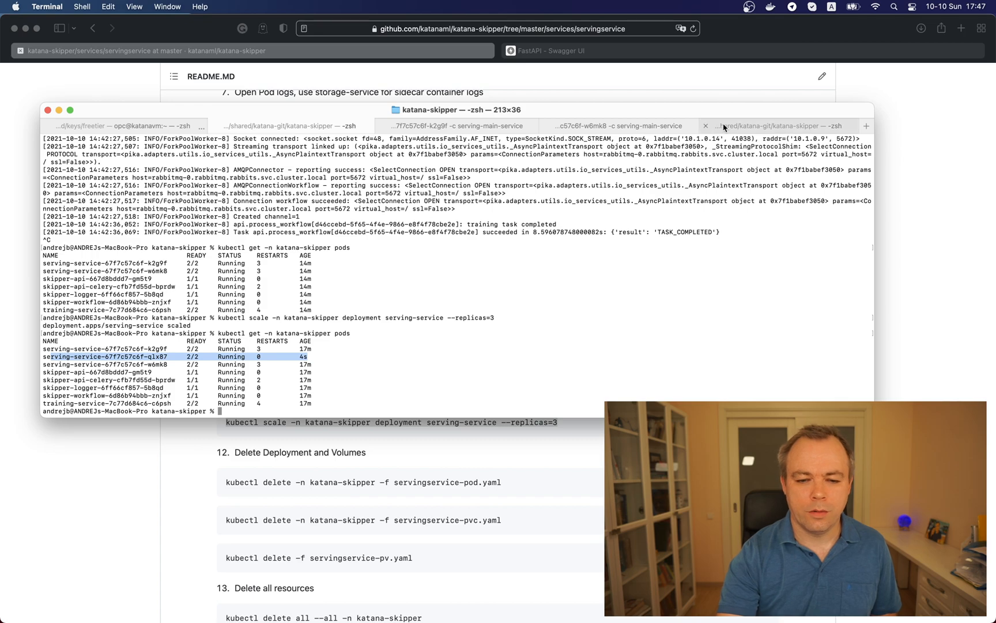
mouse_move(207, 512)
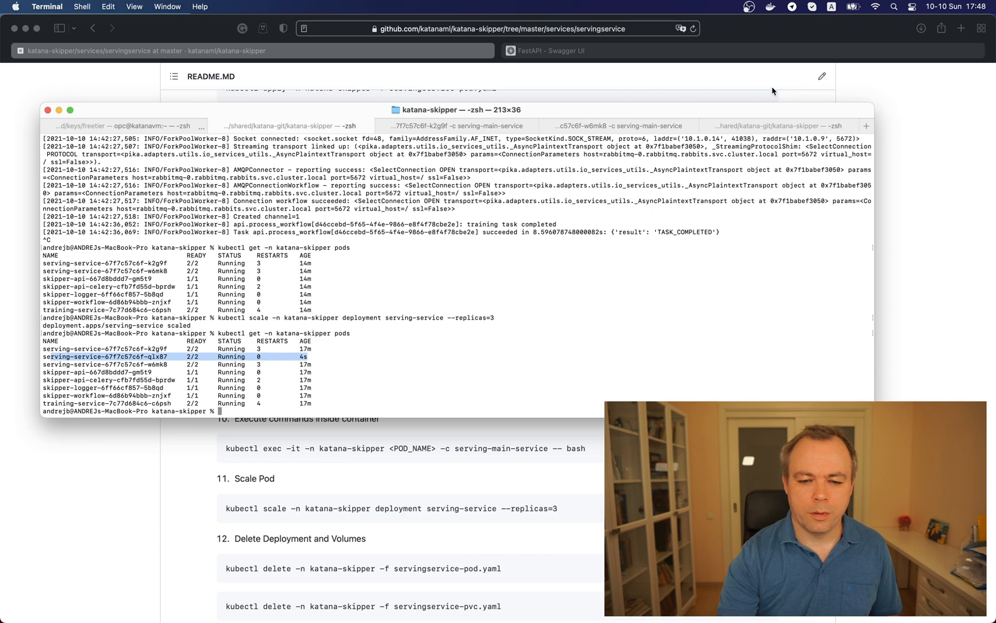
Follow the qlx87 serving pod's logs in a new tab, then return to the Swagger page.
click(787, 125)
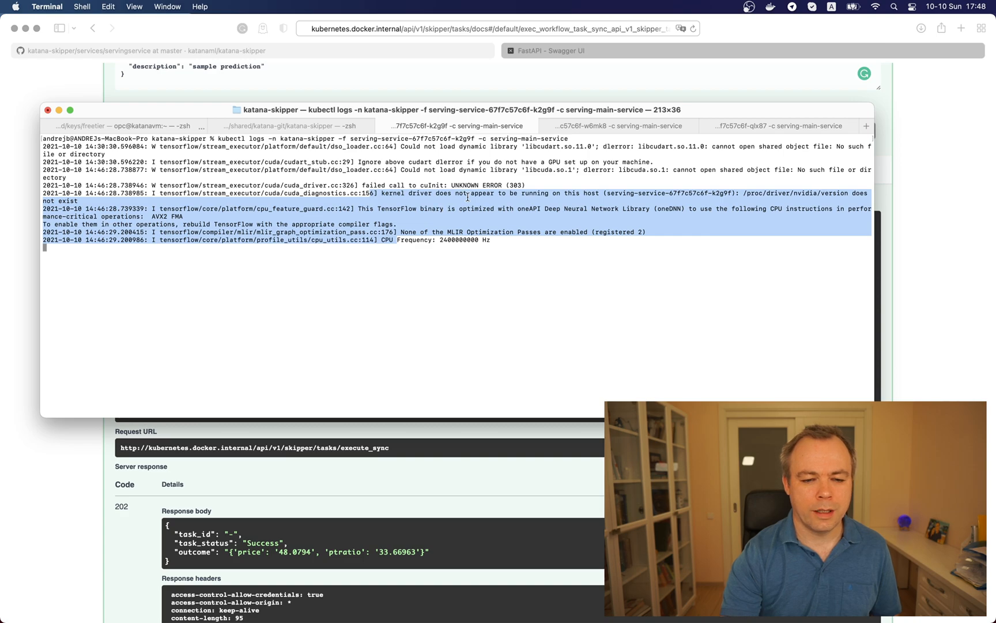
click(780, 126)
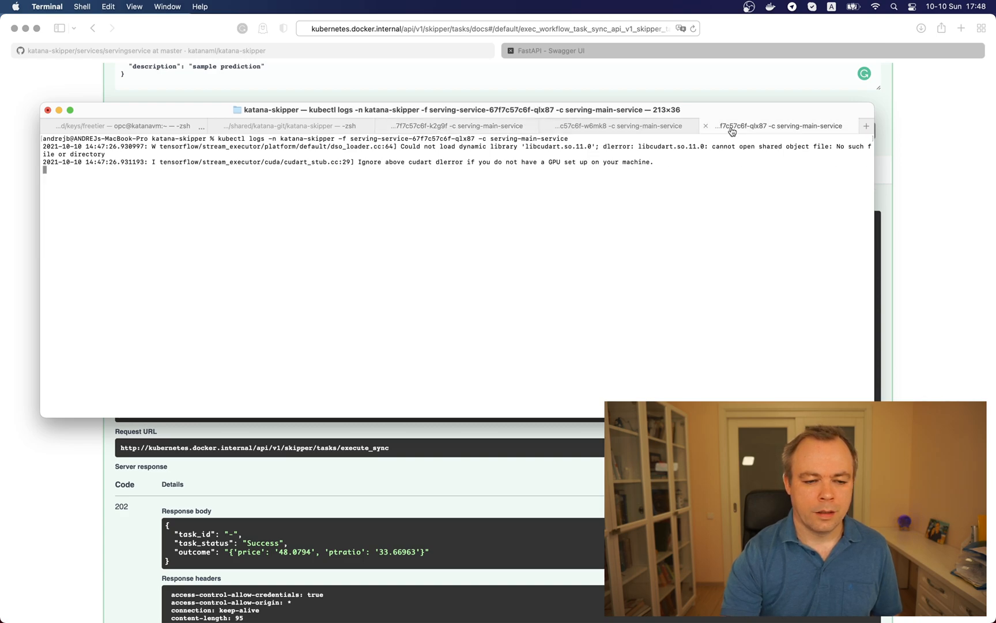
click(309, 130)
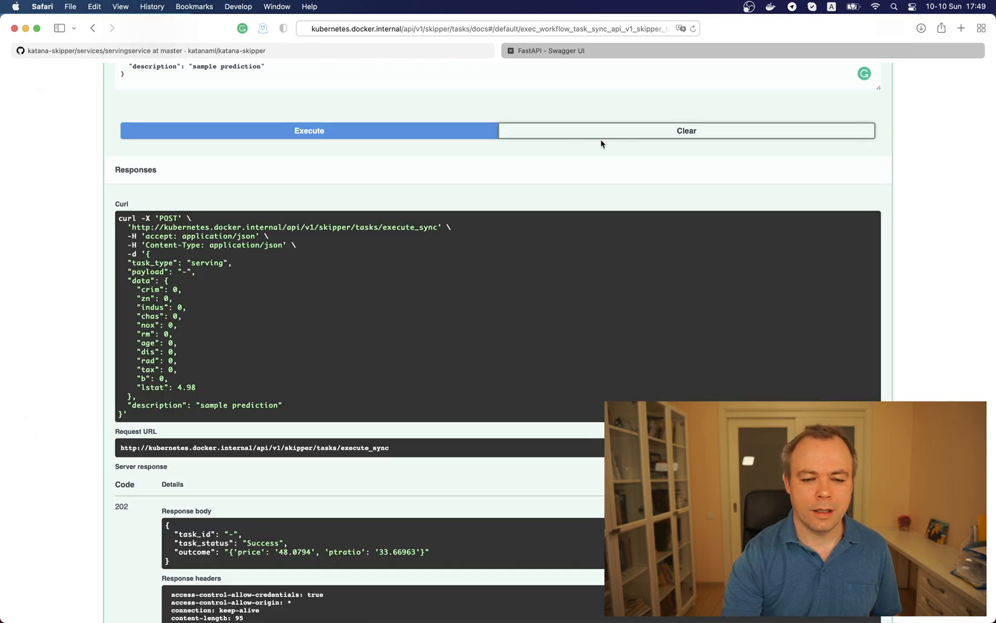
Execute the execute_sync endpoint again to send another sample prediction.
click(309, 130)
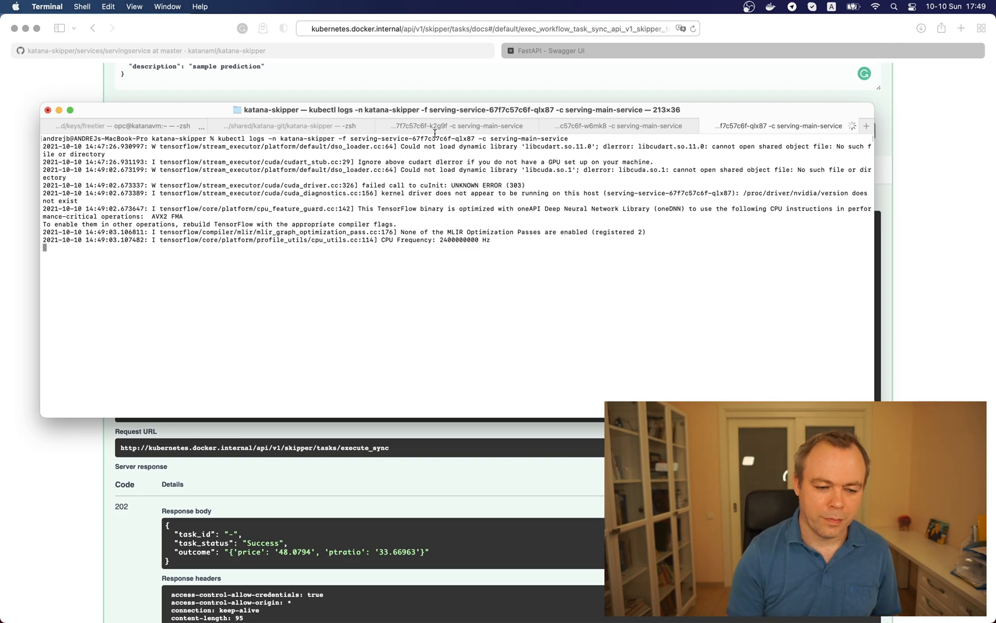
Stop following the qlx87 logs, check the w6mk8 logs, and return to the pod-list shell.
key(ctrl+c)
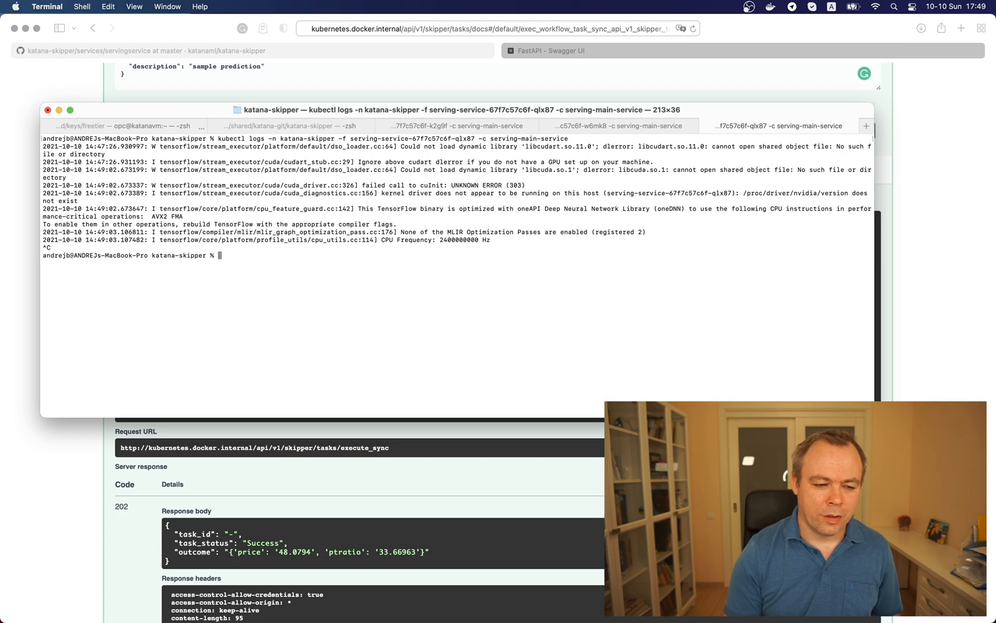
click(622, 126)
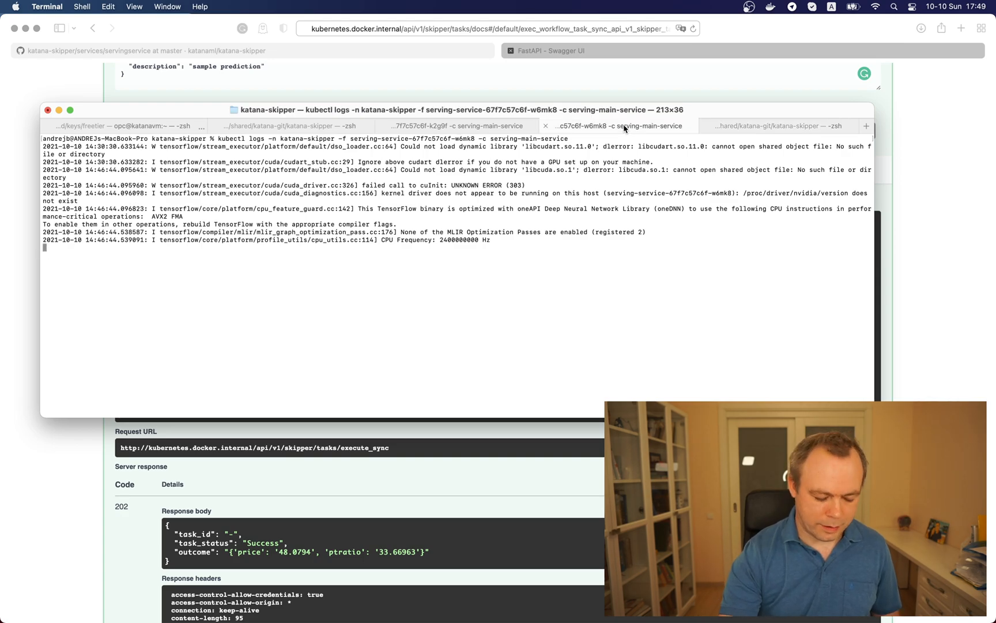
click(464, 126)
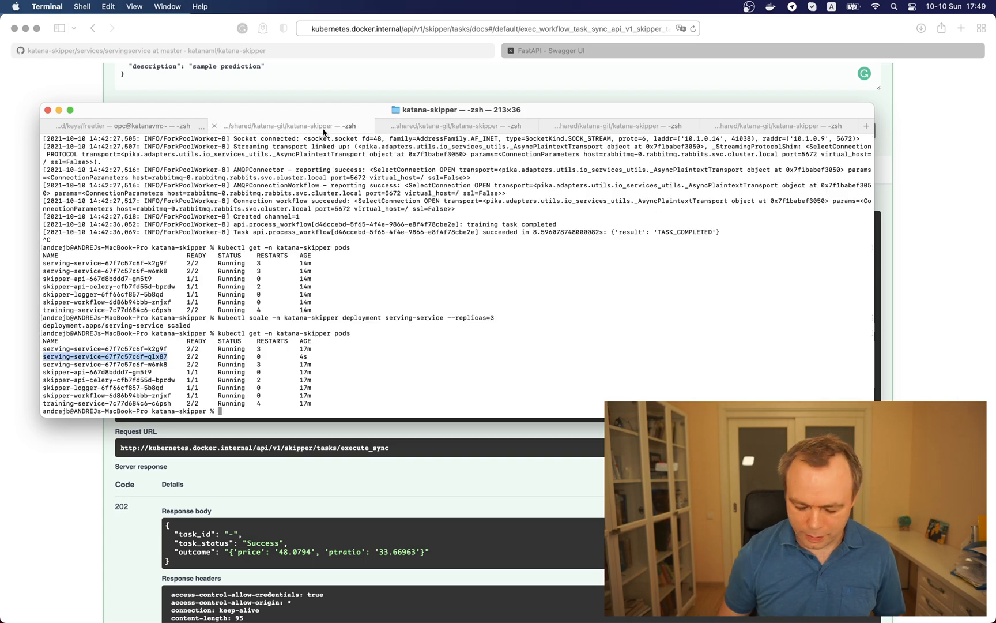
Enter kubectl scale for serving-service with the replica count changed from 3 to 1.
text(kubectl scale -n katana-skipper deployment serving-service --replicas=3)
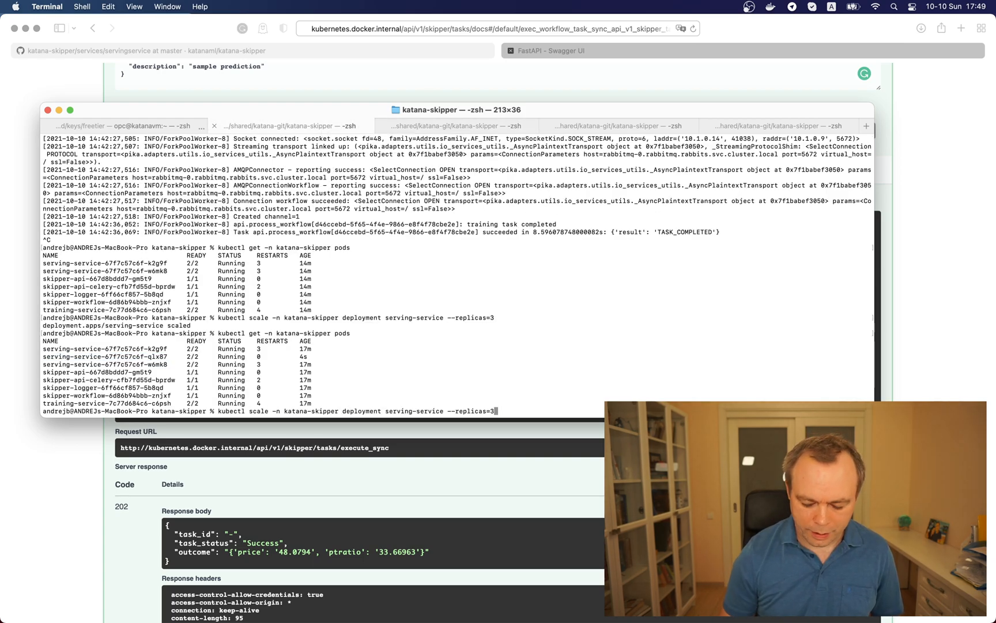
key(backspace)
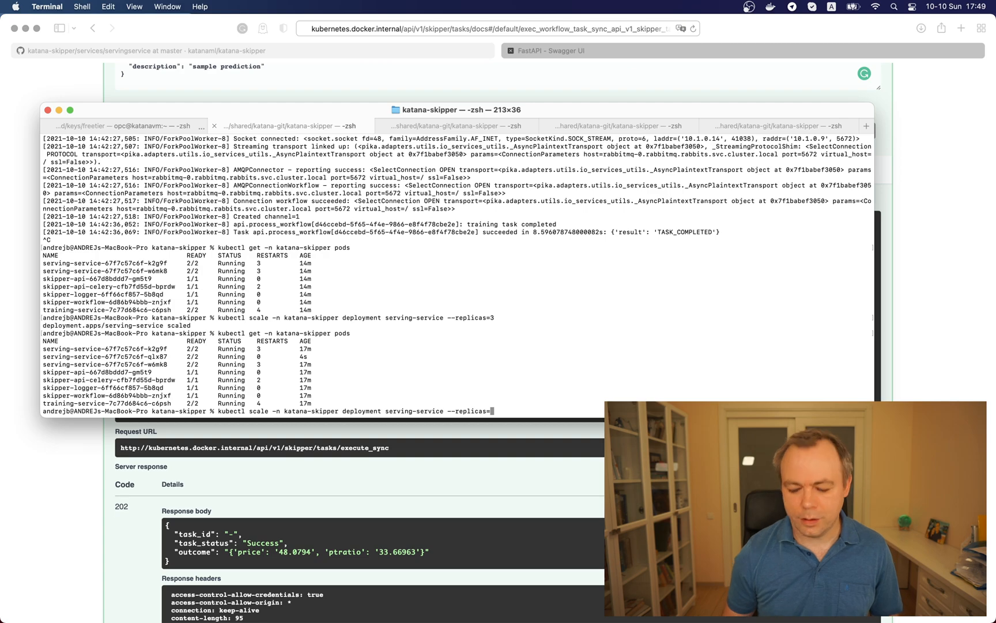
text(1)
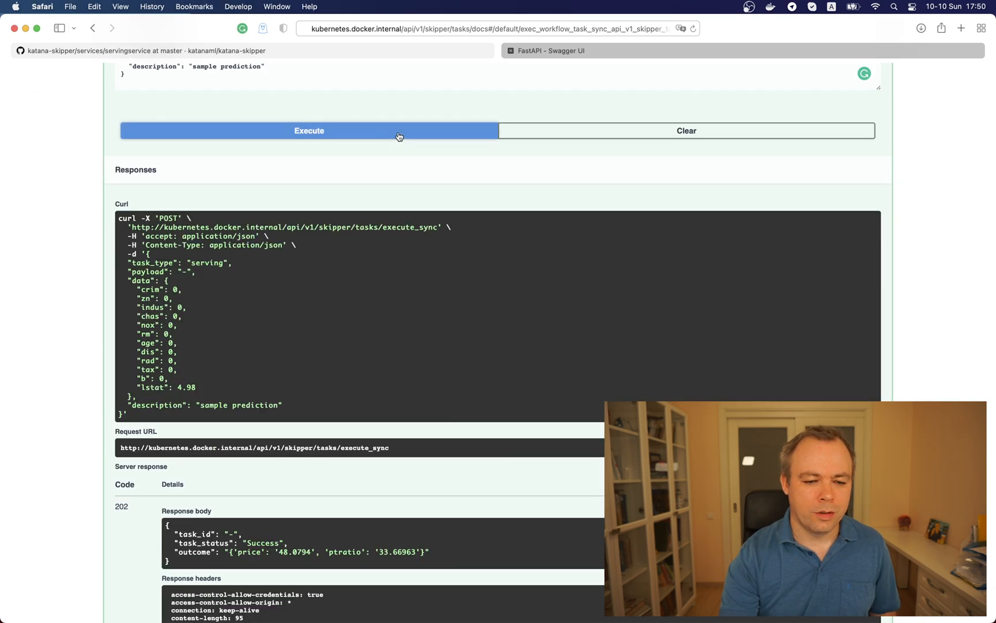
mouse_move(369, 498)
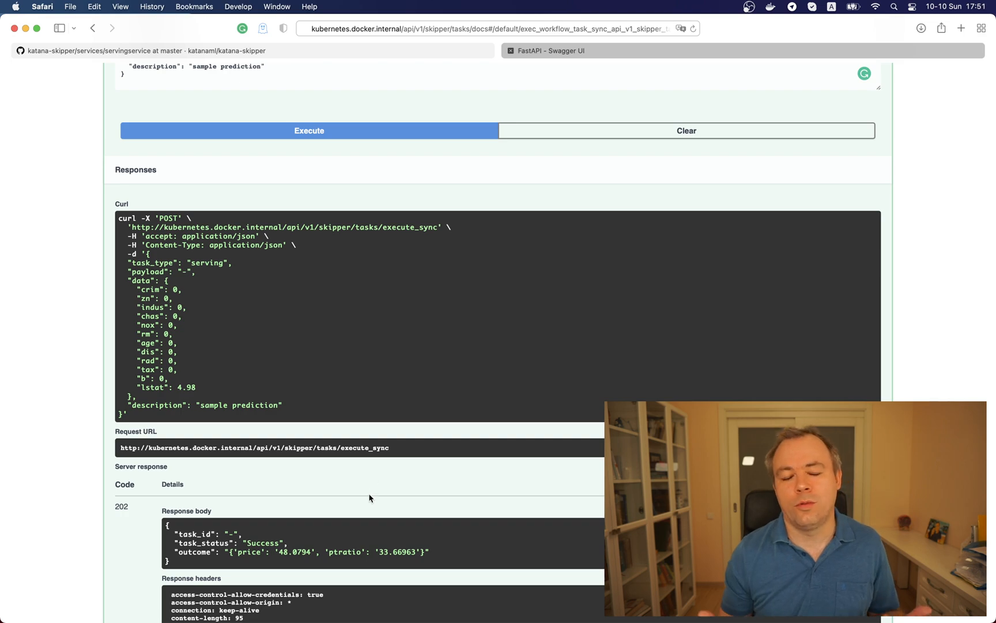